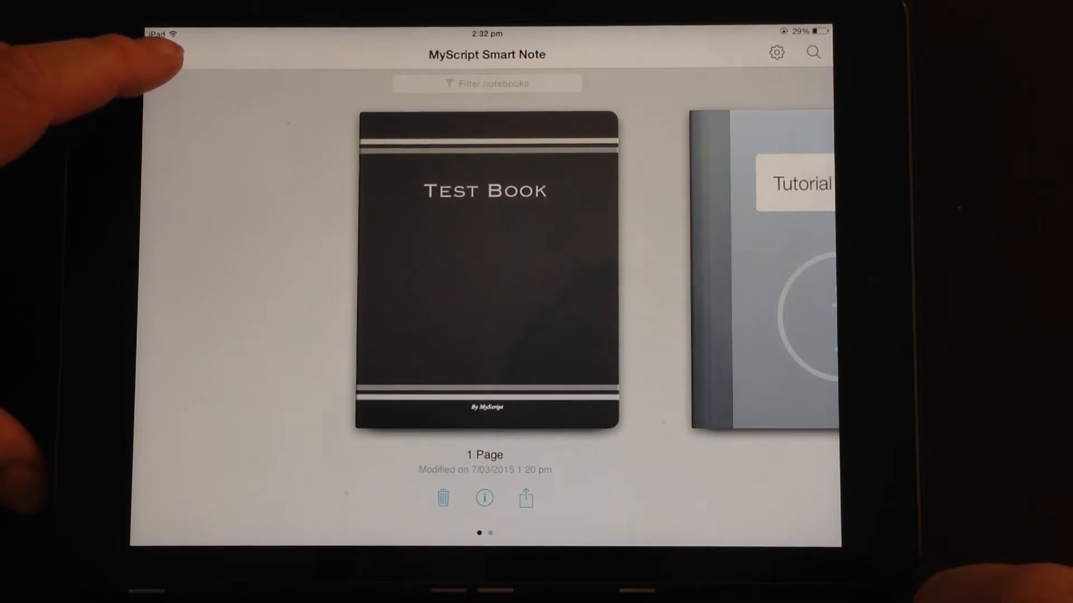
Dismiss the premium upgrade offer and open Test Book to its 'Handwriting Test' page
{"action": "left_click", "coordinate": [161, 53]}
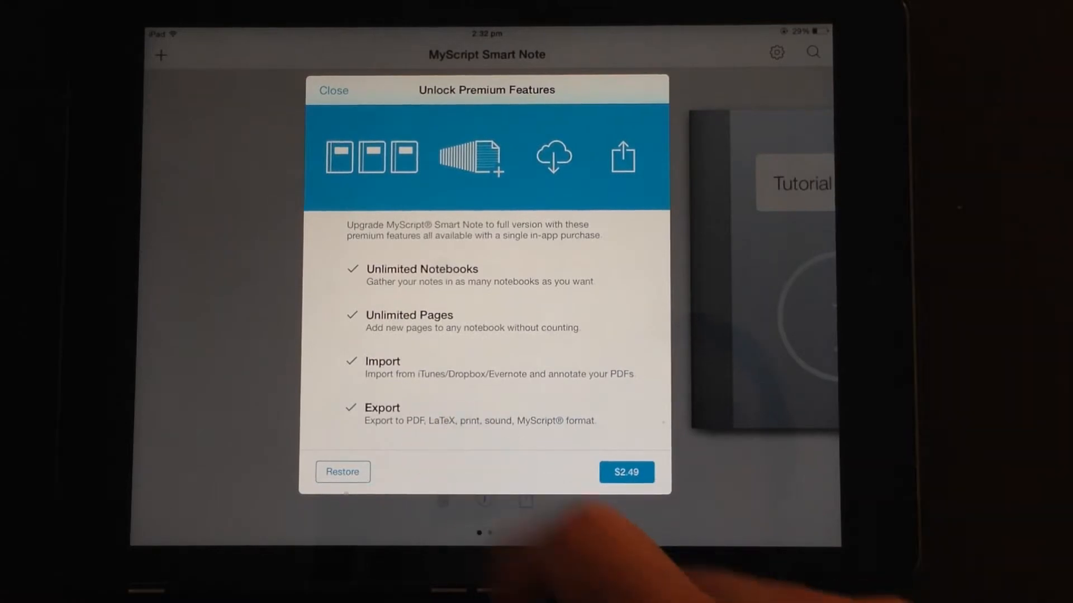
{"action": "left_click", "coordinate": [333, 89]}
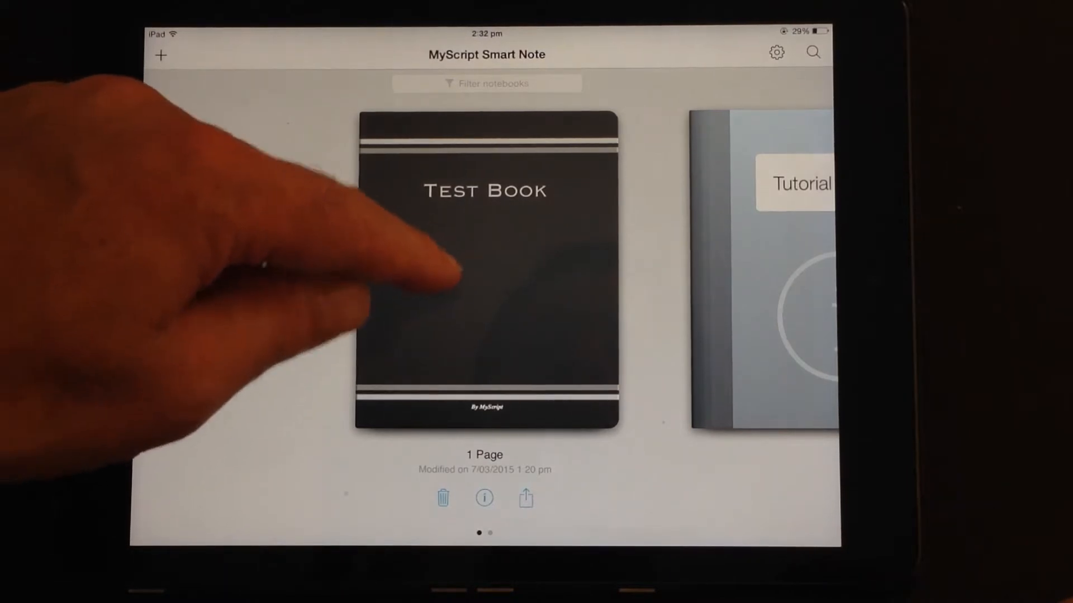
{"action": "left_click", "coordinate": [484, 274]}
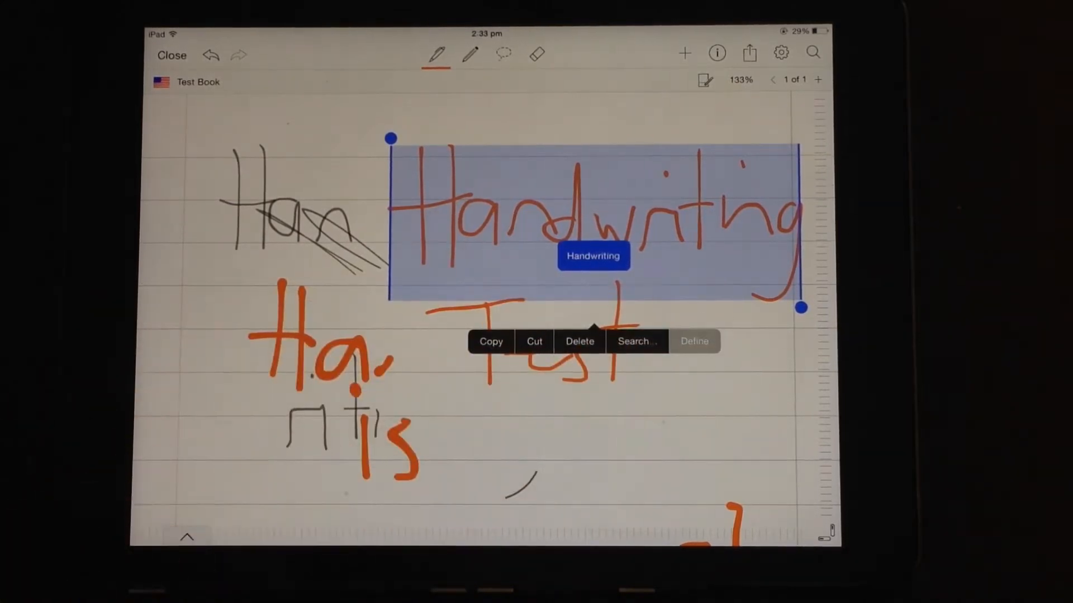
{"action": "left_click", "coordinate": [693, 341]}
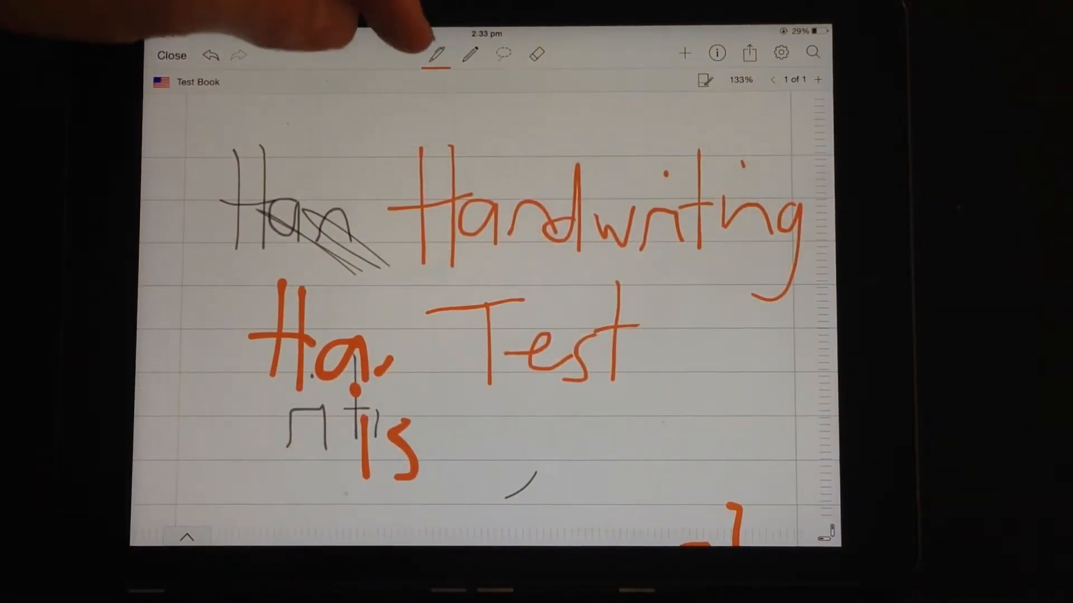
Write 'Writing' in purple ink with the recognized handwriting pen beside 'is'
{"action": "left_click", "coordinate": [436, 54]}
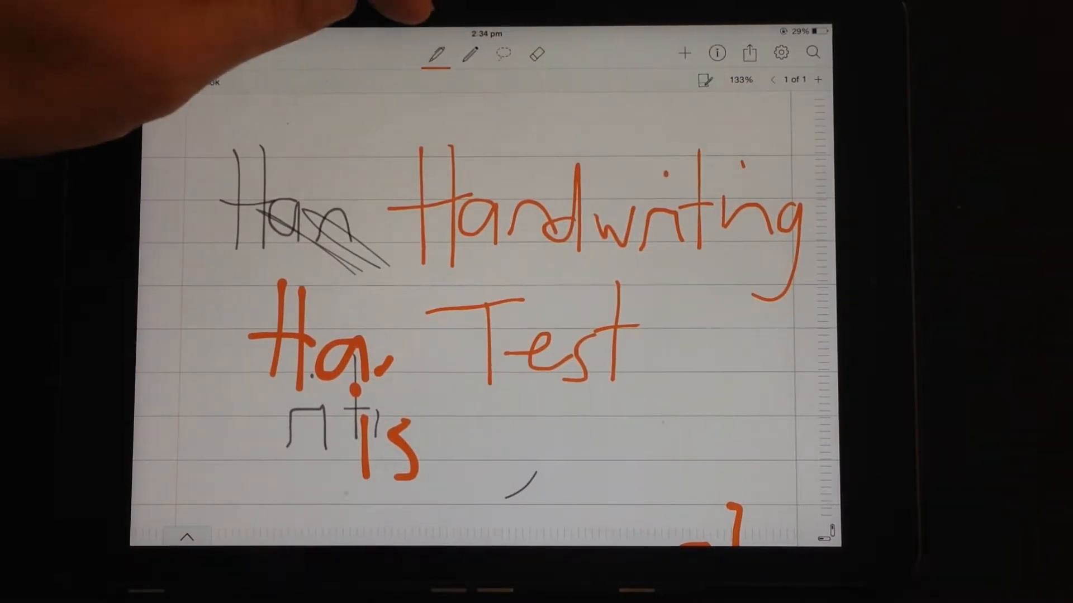
{"action": "left_click", "coordinate": [437, 54]}
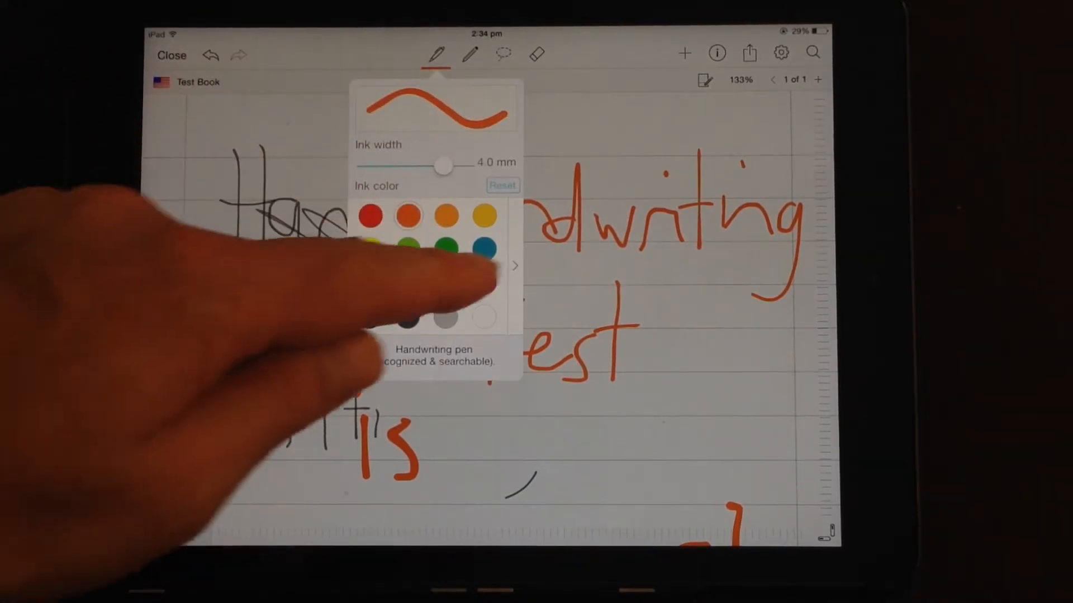
{"action": "left_click", "coordinate": [514, 266]}
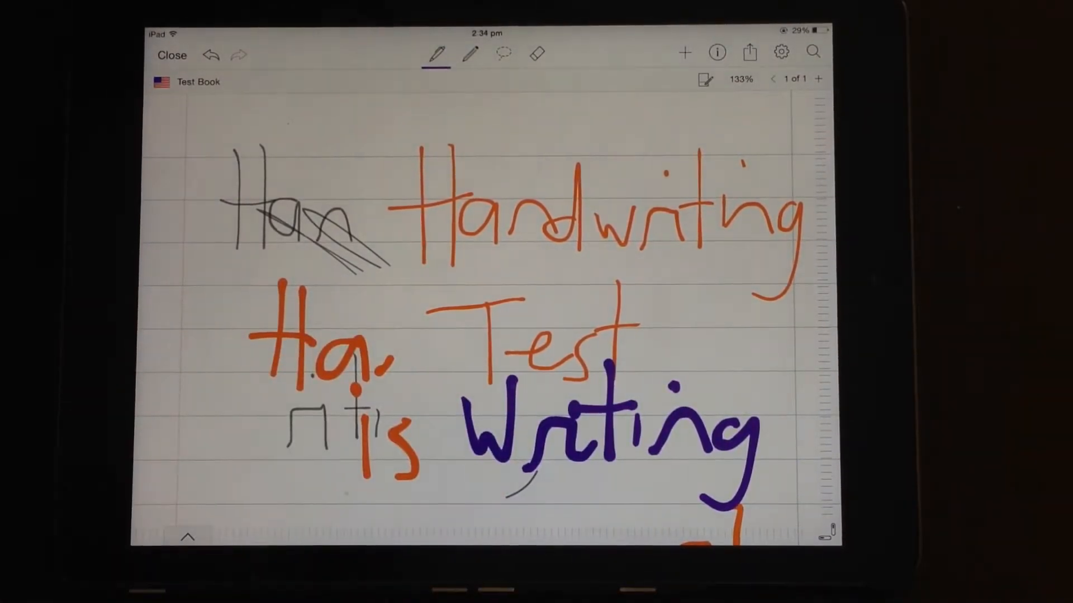
{"action": "left_click", "coordinate": [469, 53]}
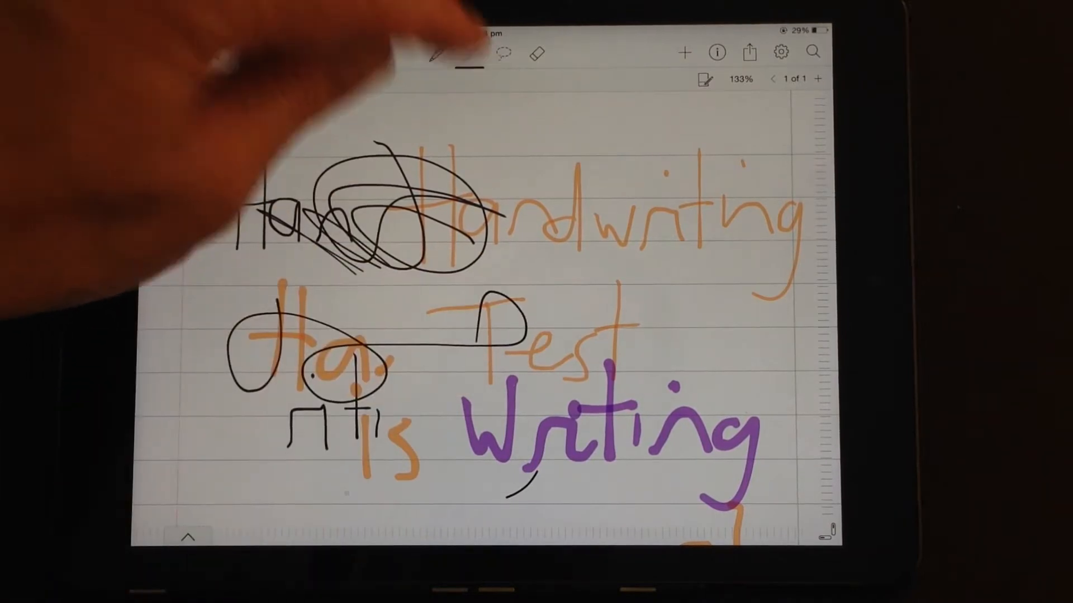
Scribble over the text, lasso part of it and erase most of 'Handwriting', 'Test' and 'Writing'
{"action": "left_click", "coordinate": [469, 53]}
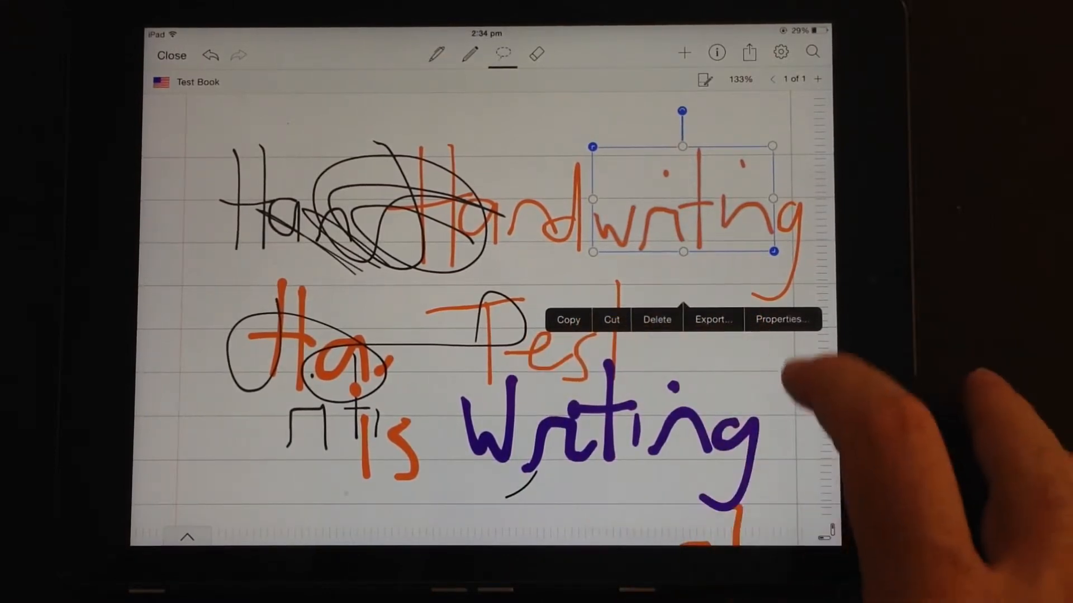
{"action": "left_click", "coordinate": [778, 318]}
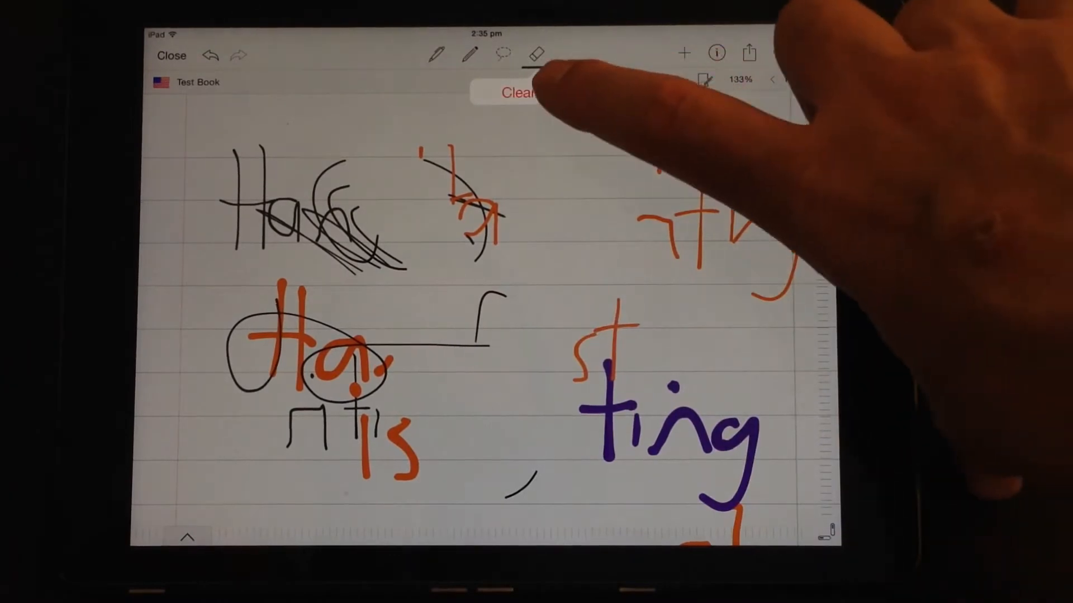
Clear all strokes so the Test Book page is completely blank
{"action": "left_click", "coordinate": [520, 93]}
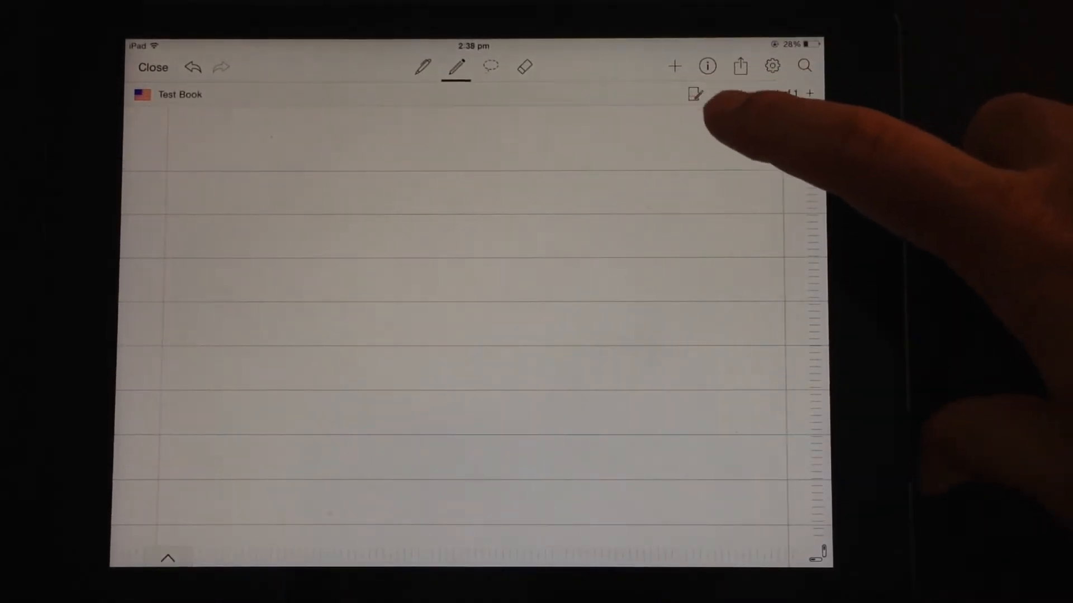
Insert the playground photo from the Last Import album, shrink it and scribble over it
{"action": "left_click", "coordinate": [674, 66]}
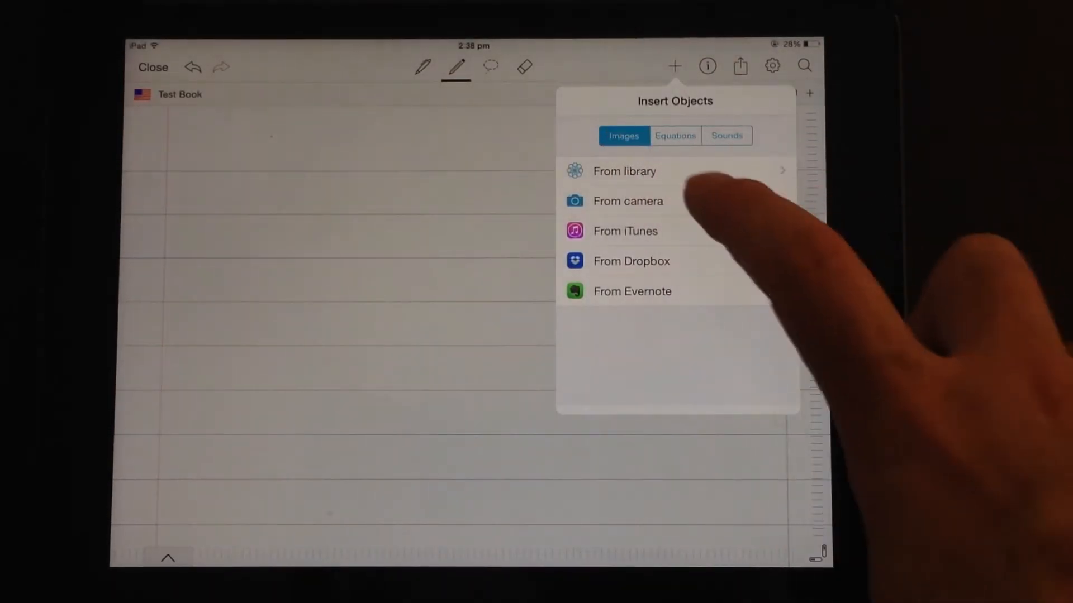
{"action": "mouse_move", "coordinate": [690, 184]}
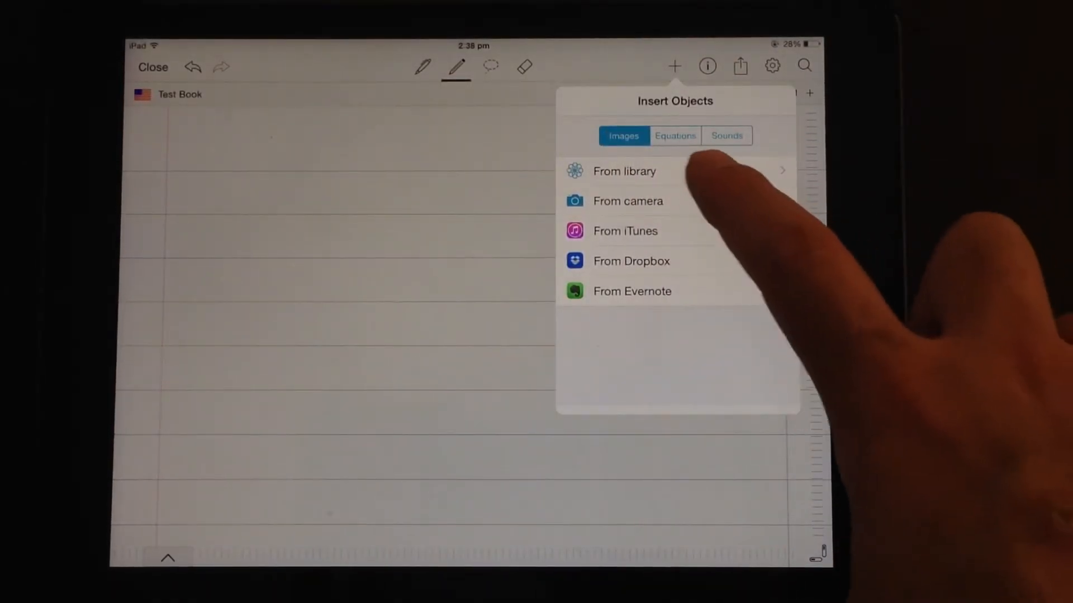
{"action": "left_click", "coordinate": [623, 171]}
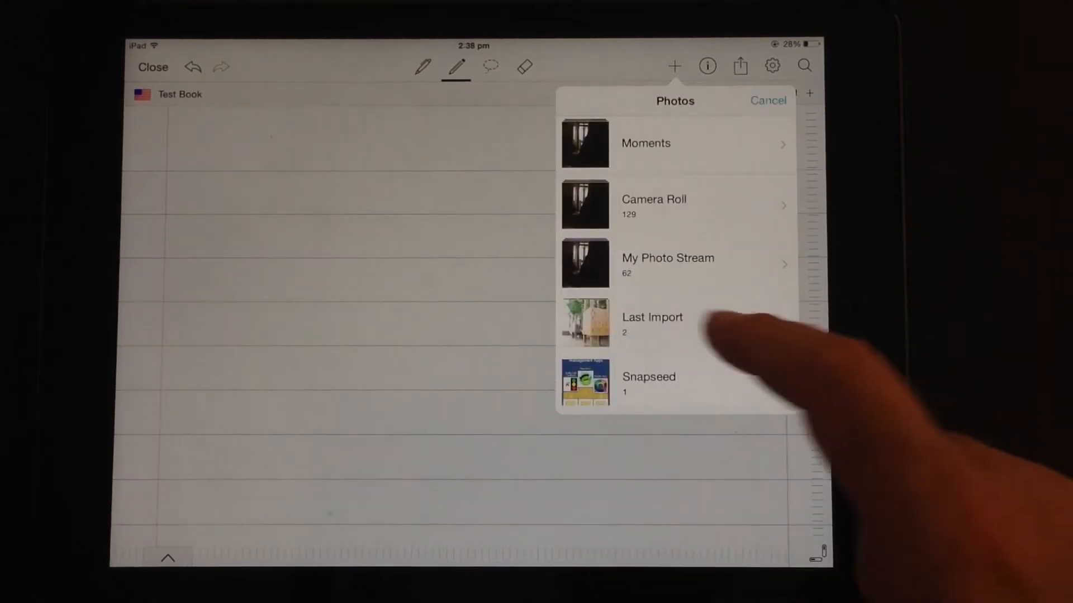
{"action": "left_click", "coordinate": [651, 317]}
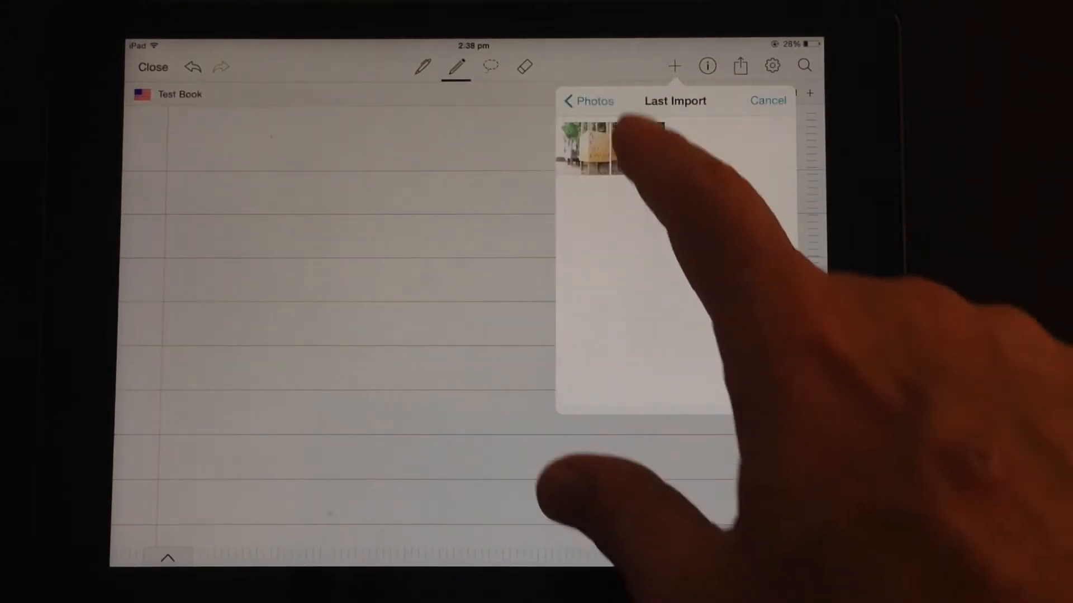
{"action": "left_click", "coordinate": [589, 147]}
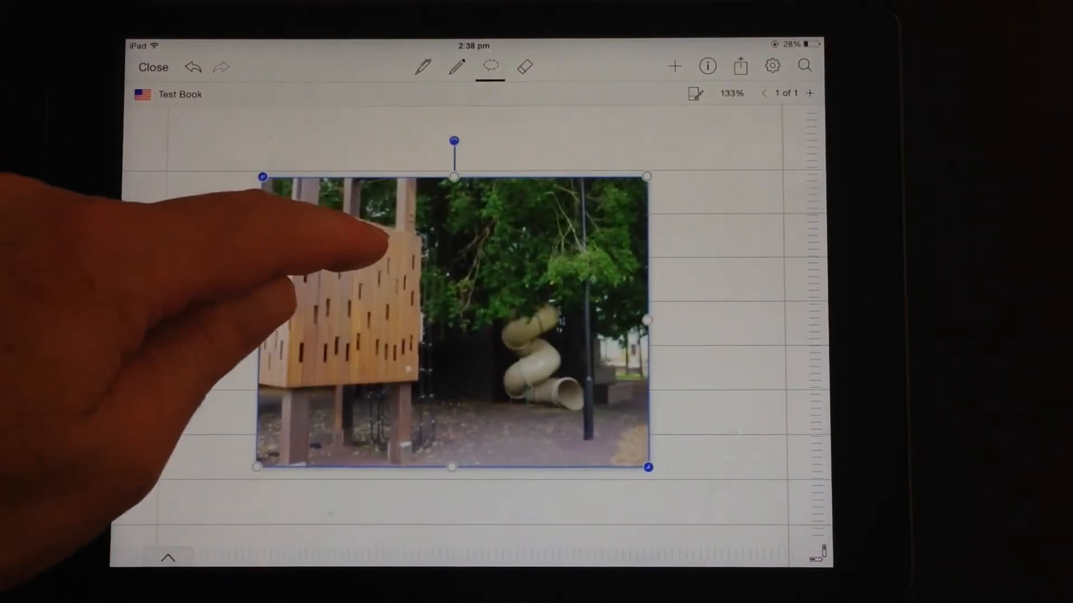
{"action": "left_click", "coordinate": [451, 322]}
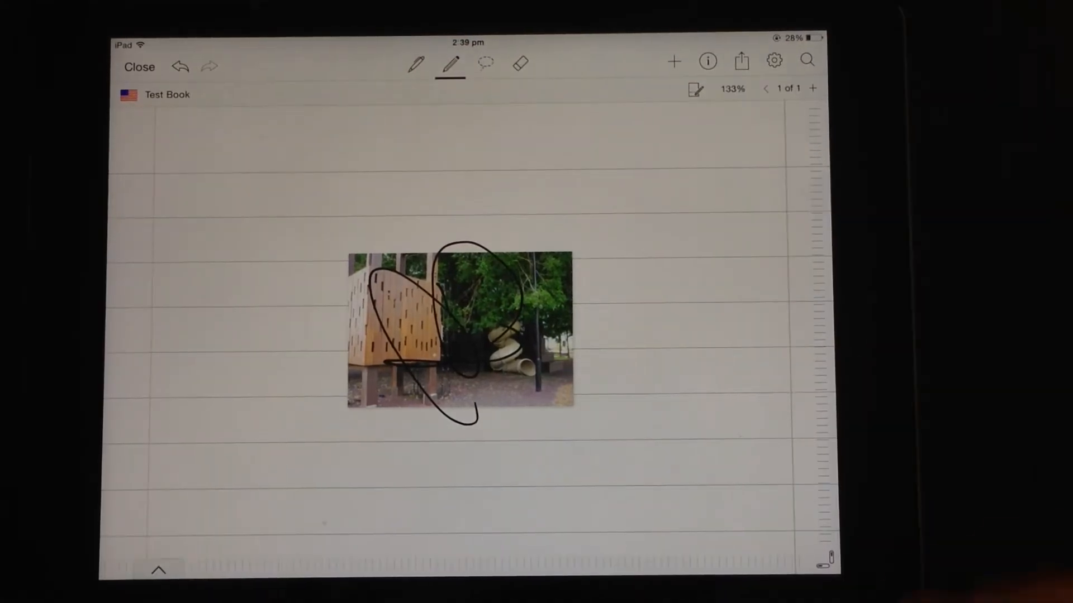
Lasso the photo with its scribble and enlarge them across the page
{"action": "left_click", "coordinate": [486, 64]}
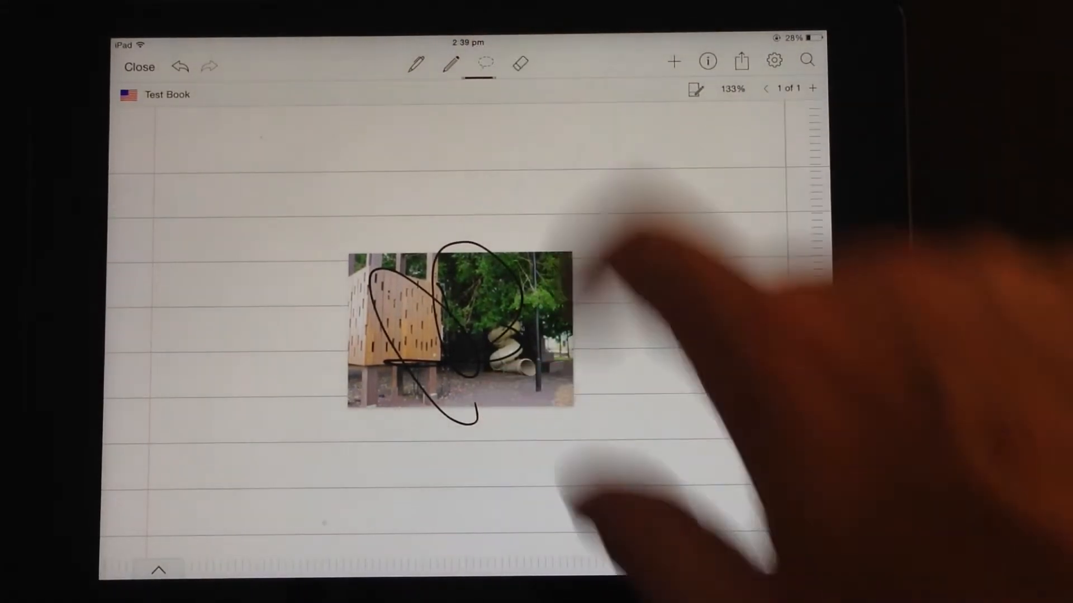
{"action": "left_click", "coordinate": [459, 332]}
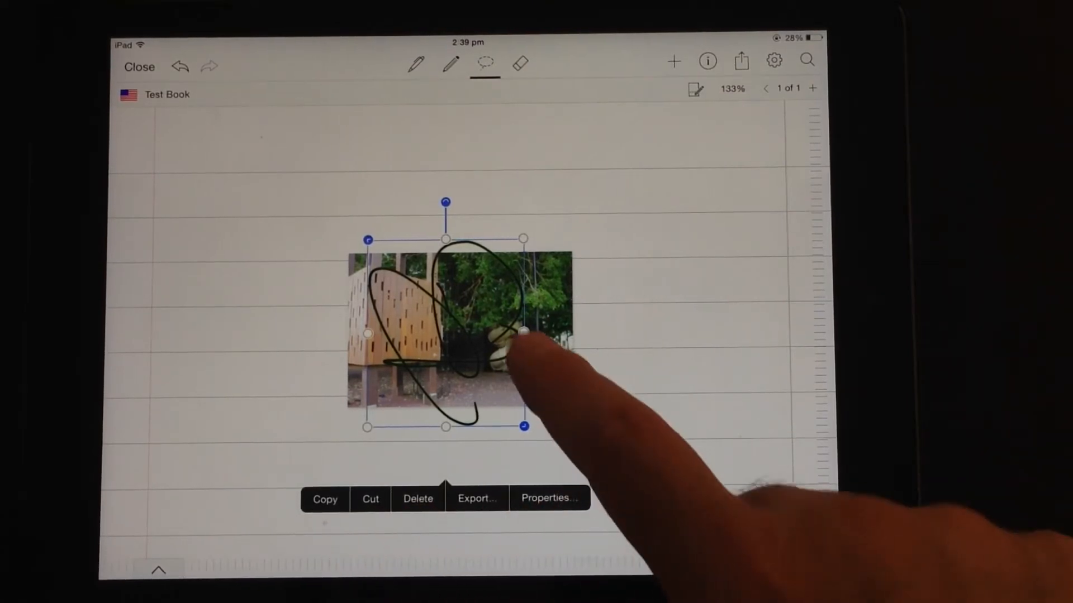
{"action": "left_click", "coordinate": [550, 498]}
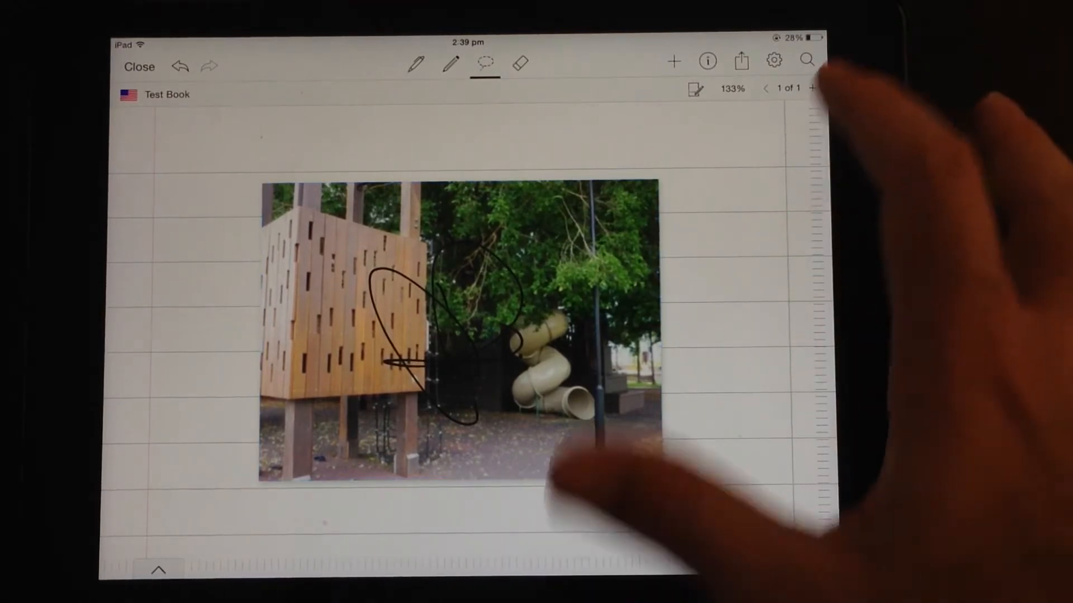
Set the page paper to custom with a grid line pattern
{"action": "left_click", "coordinate": [708, 60]}
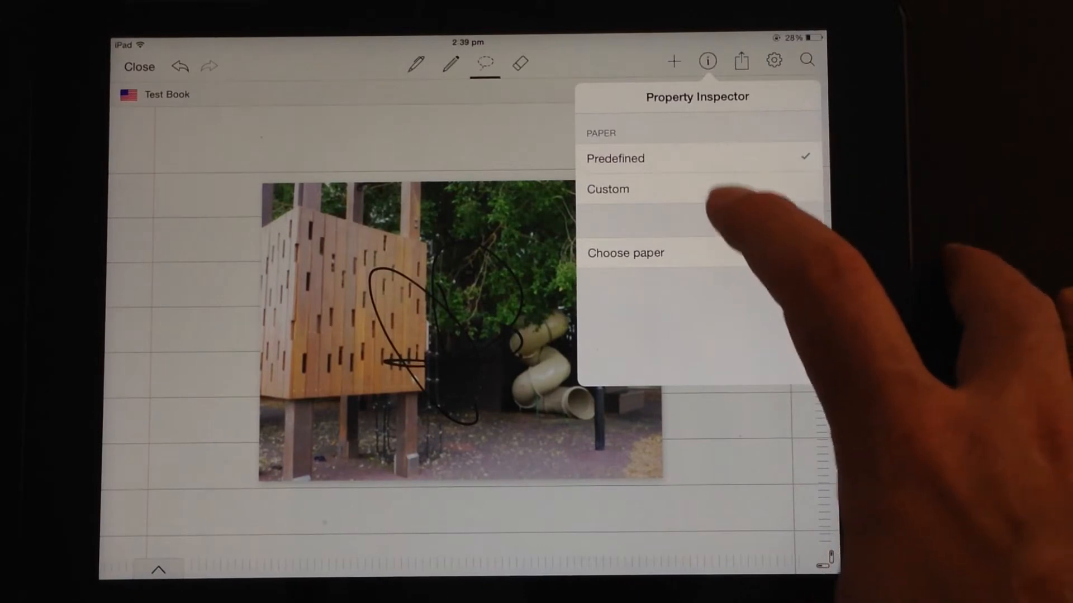
{"action": "left_click", "coordinate": [606, 189]}
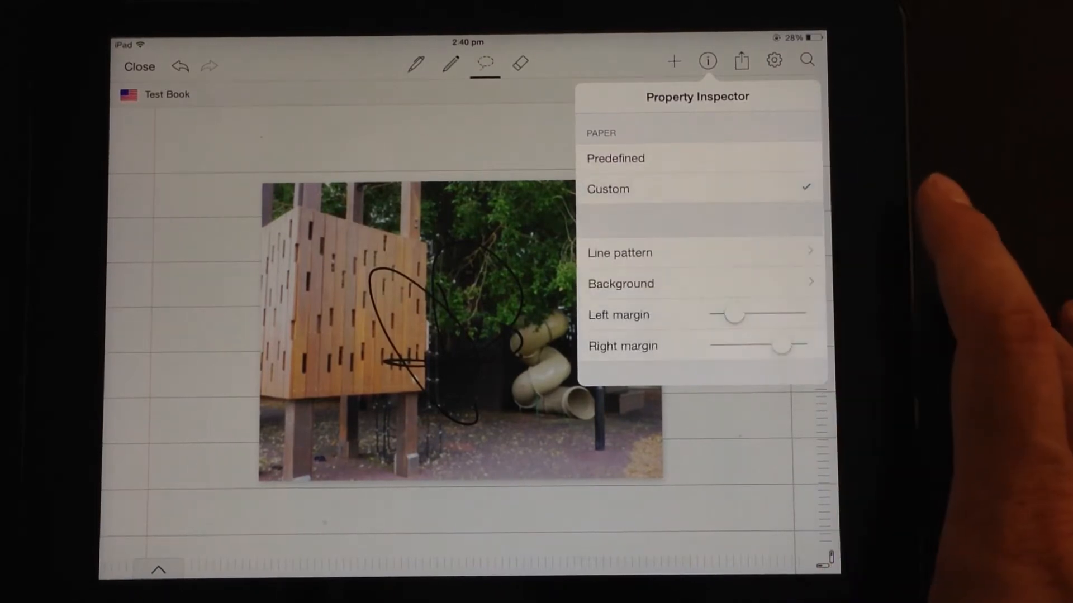
{"action": "left_click", "coordinate": [619, 253]}
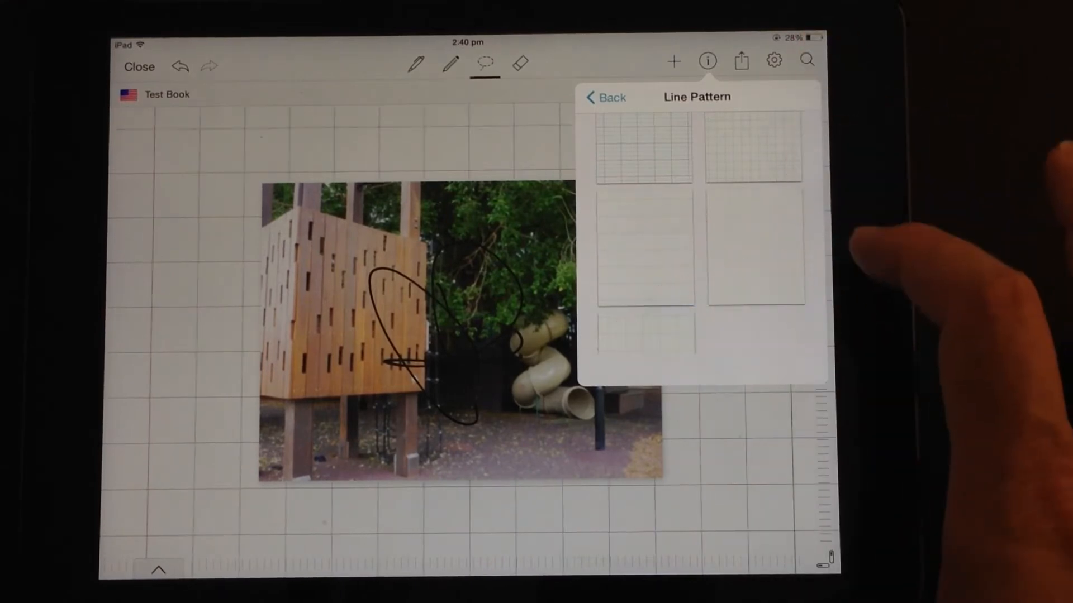
{"action": "left_click", "coordinate": [605, 97]}
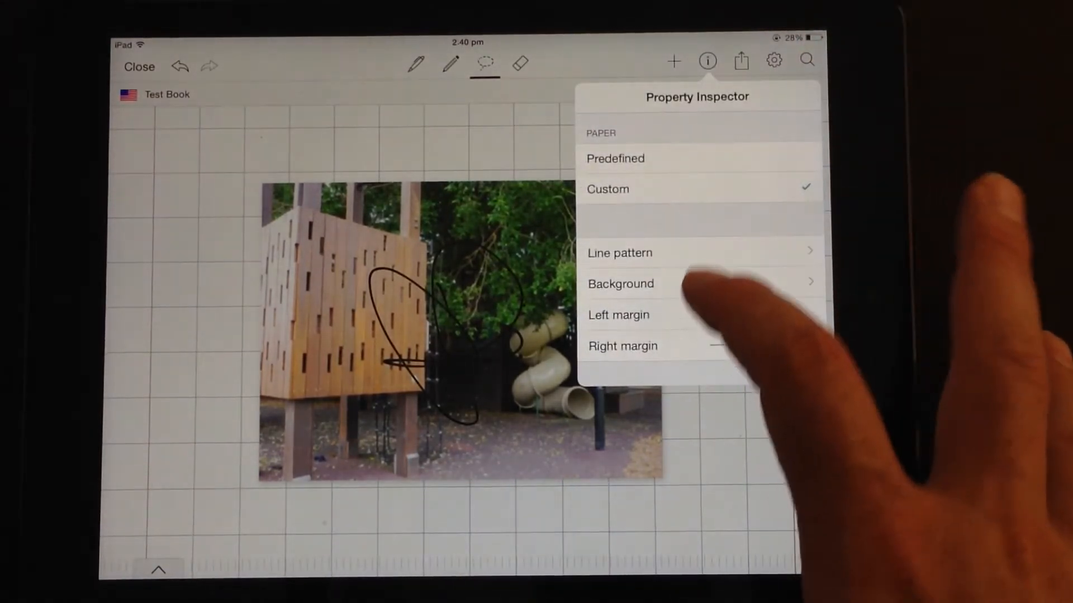
Set the page background type to file and back out of the file chooser
{"action": "left_click", "coordinate": [620, 283]}
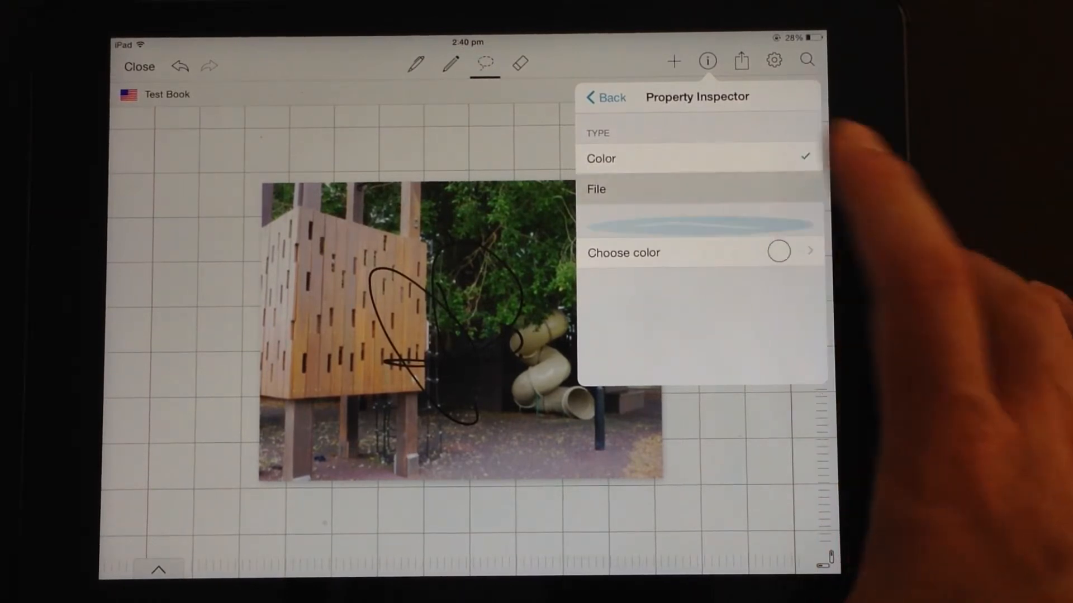
{"action": "left_click", "coordinate": [595, 188]}
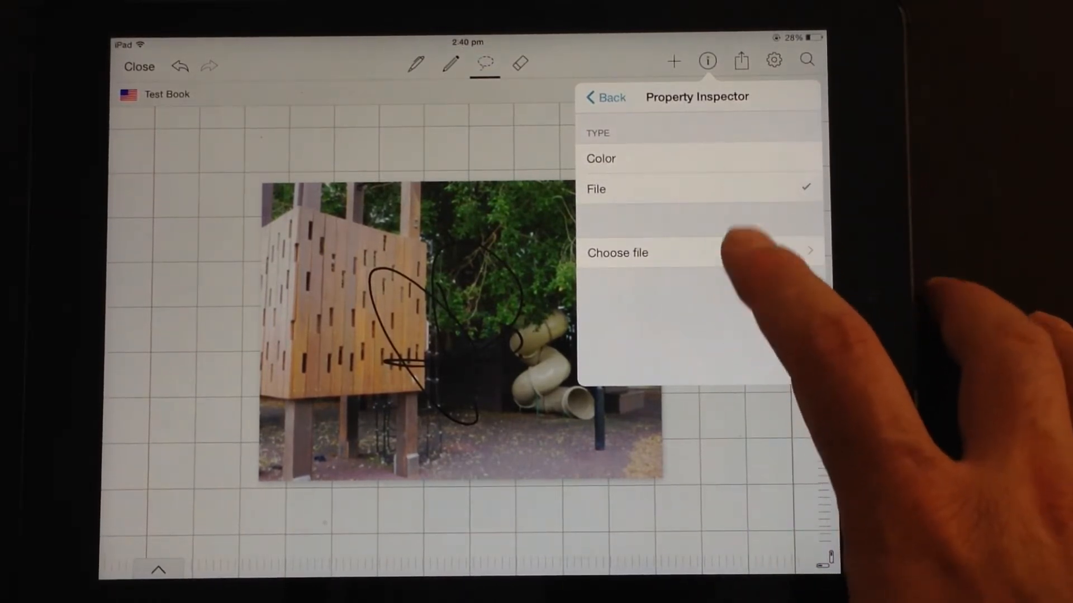
{"action": "left_click", "coordinate": [617, 253]}
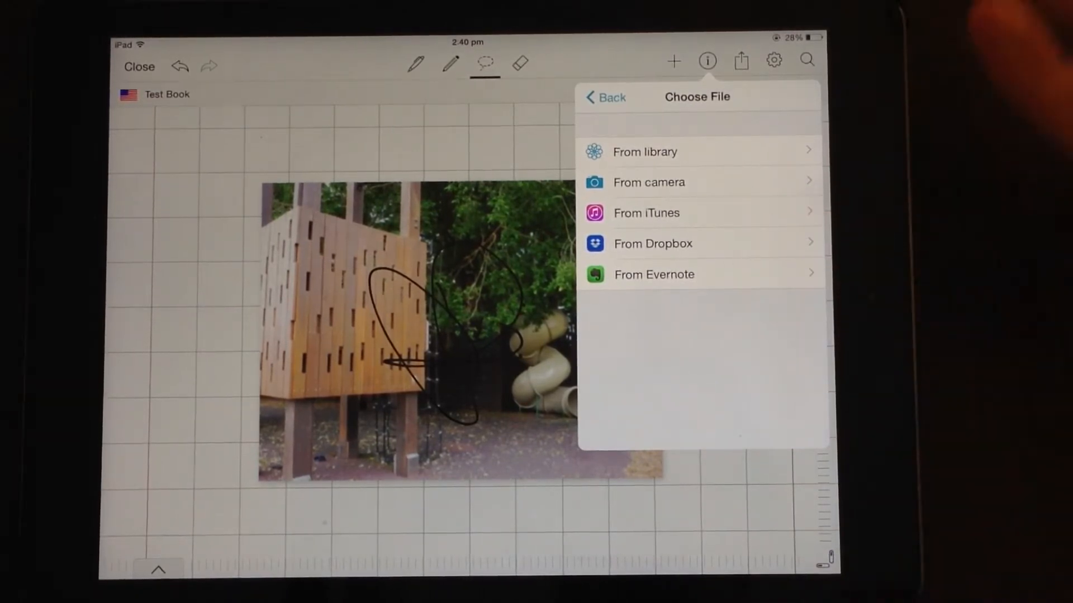
{"action": "left_click", "coordinate": [604, 96]}
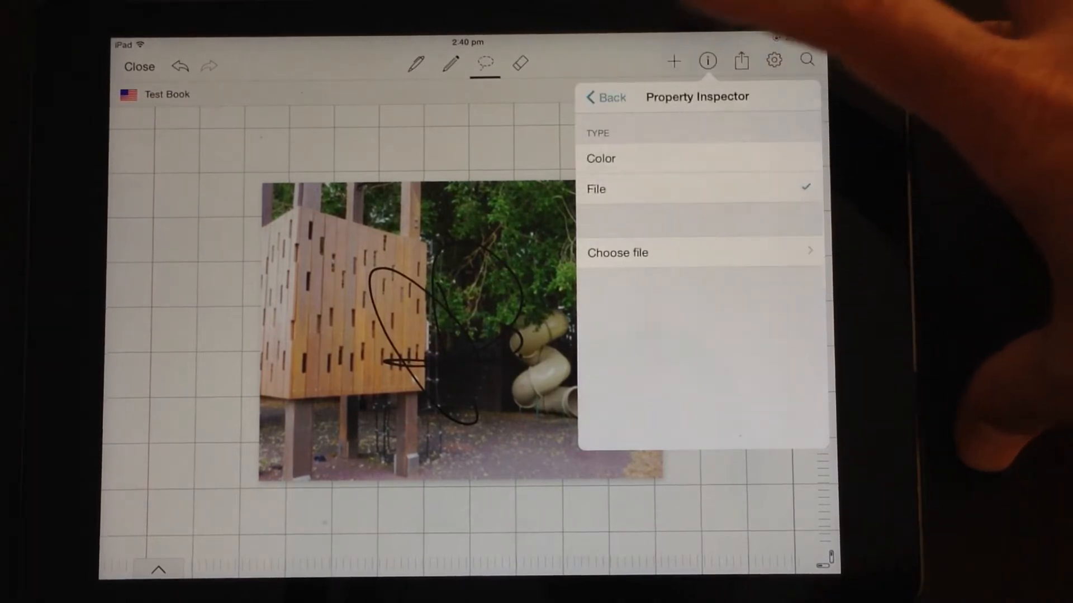
Close the Property Inspector and move on to a second lined page with purple handwriting
{"action": "left_click", "coordinate": [605, 96]}
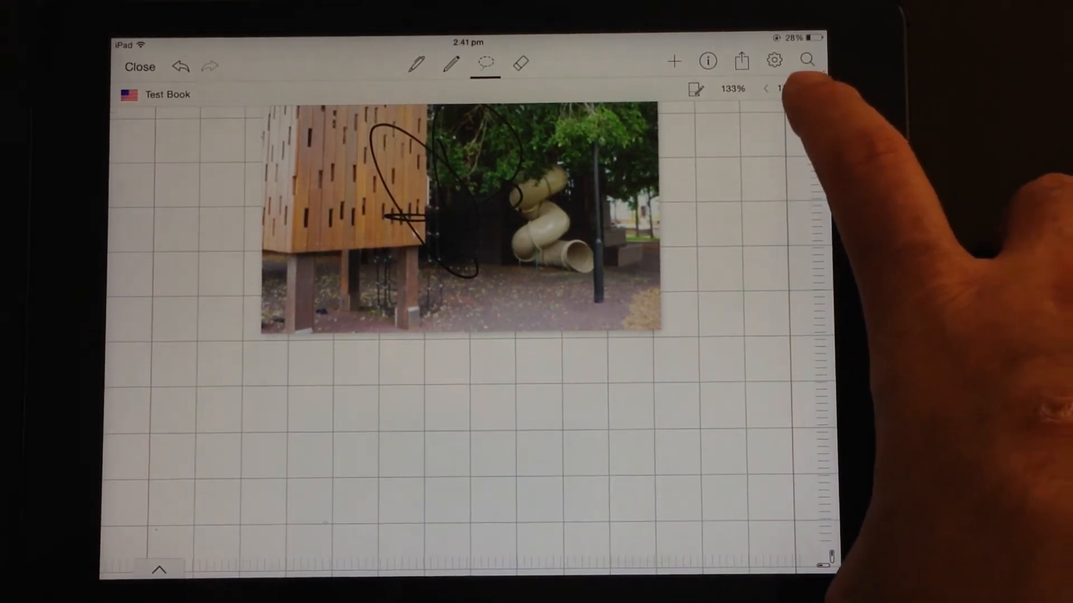
{"action": "left_click", "coordinate": [814, 88]}
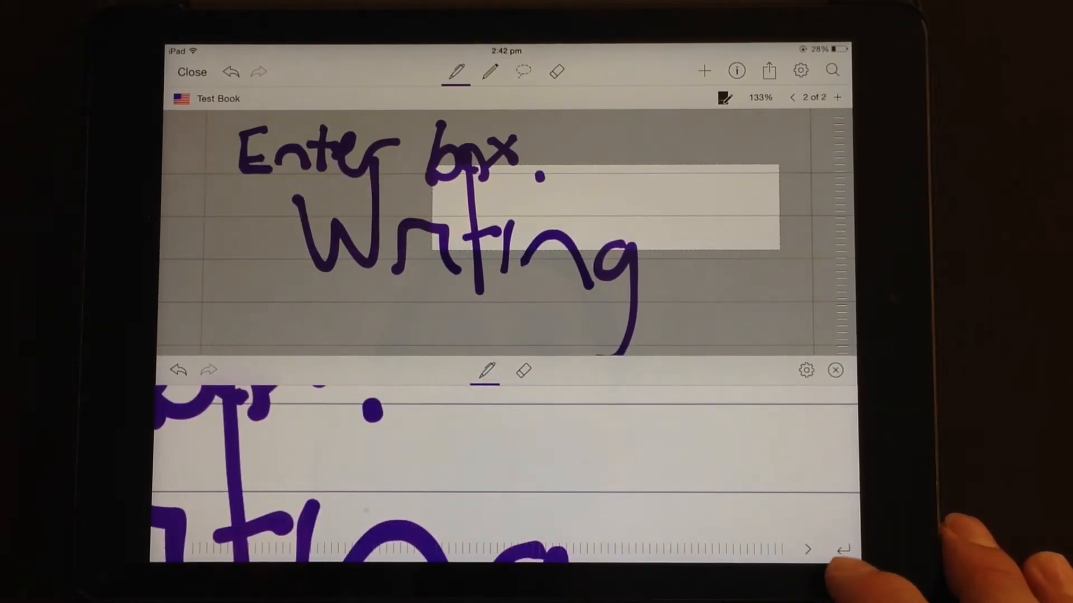
Erase part of purple 'Writing' in the input pad, rewrite 'Writing' in red ink and close the pad
{"action": "left_click", "coordinate": [522, 370]}
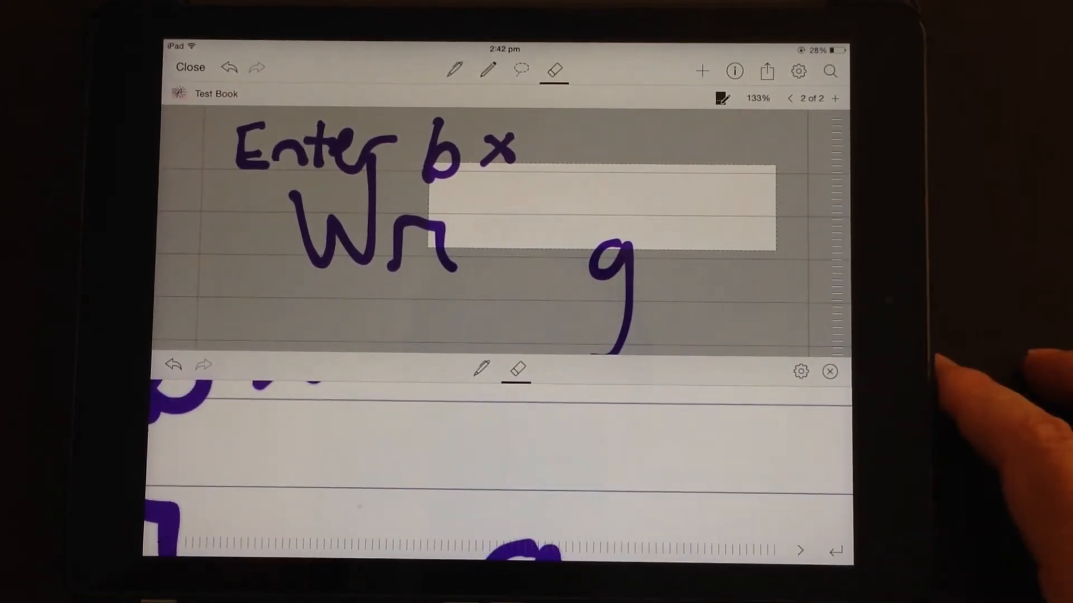
{"action": "left_click", "coordinate": [480, 369]}
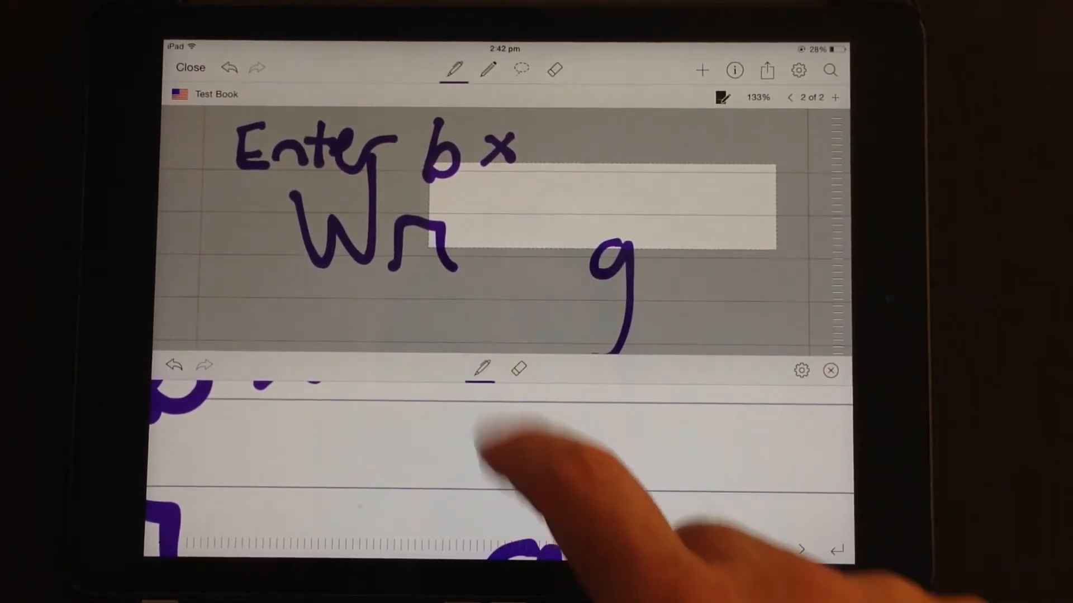
{"action": "left_click", "coordinate": [479, 368]}
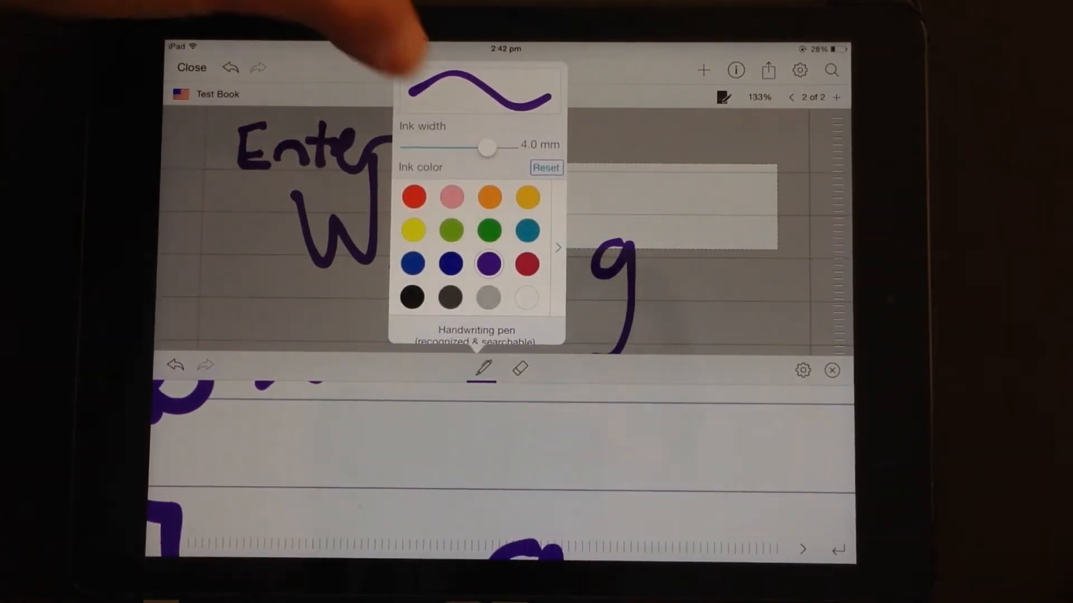
{"action": "left_click_drag", "start_coordinate": [487, 147], "coordinate": [431, 148]}
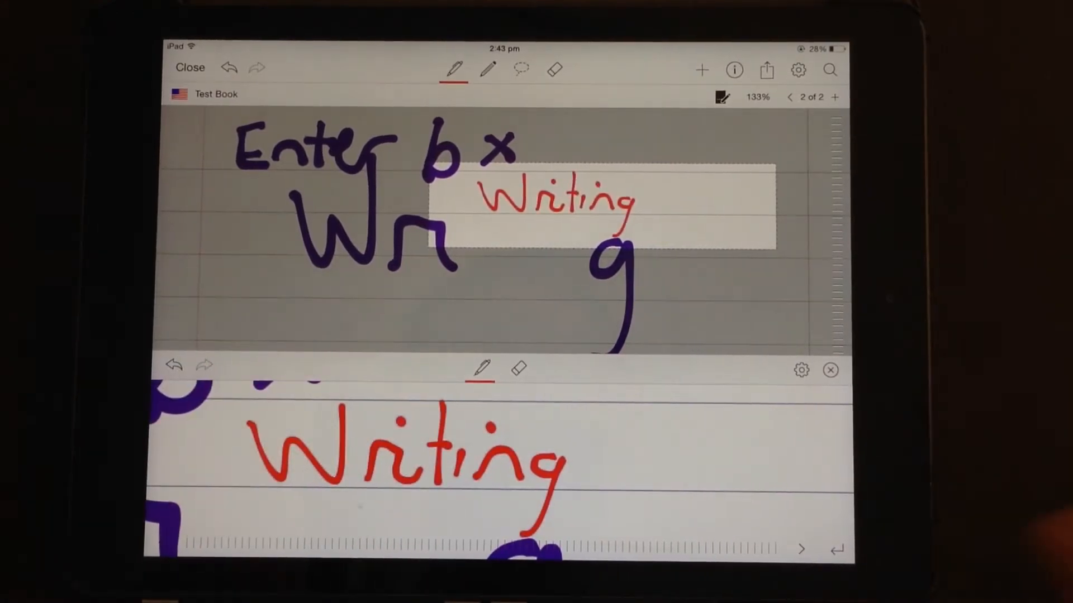
{"action": "left_click", "coordinate": [801, 370]}
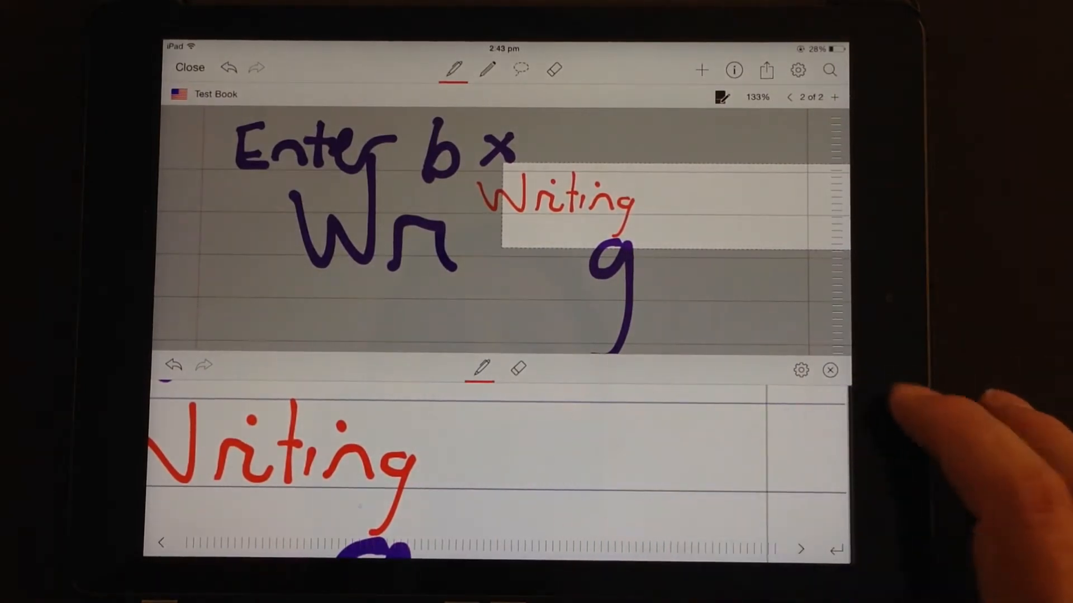
{"action": "left_click", "coordinate": [830, 370]}
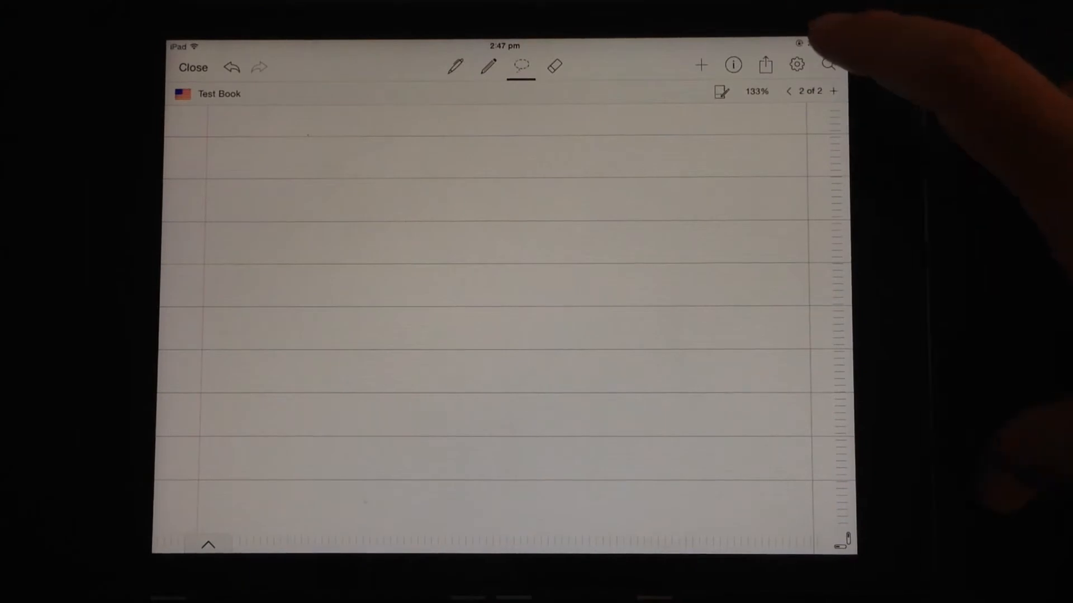
Record a new short sound clip onto the page, then play it back and pause it
{"action": "left_click", "coordinate": [699, 65]}
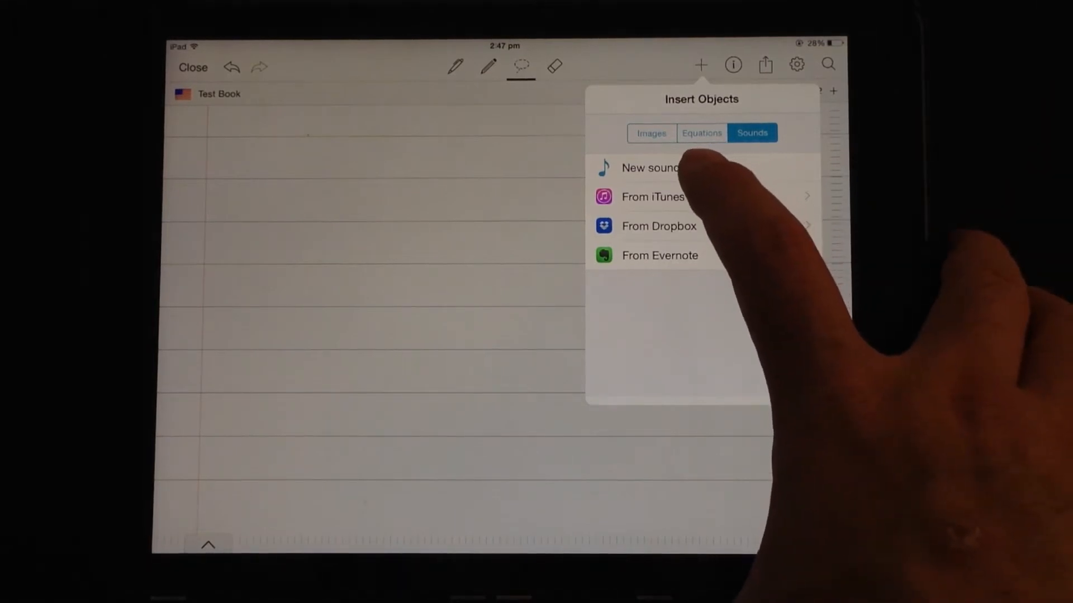
{"action": "left_click", "coordinate": [648, 168]}
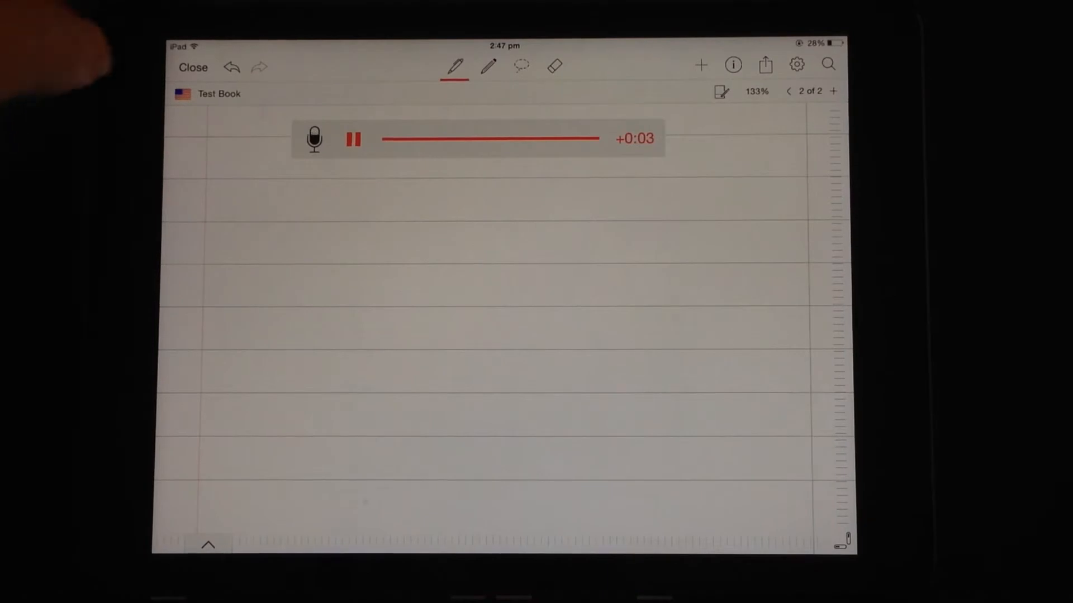
{"action": "left_click", "coordinate": [352, 139]}
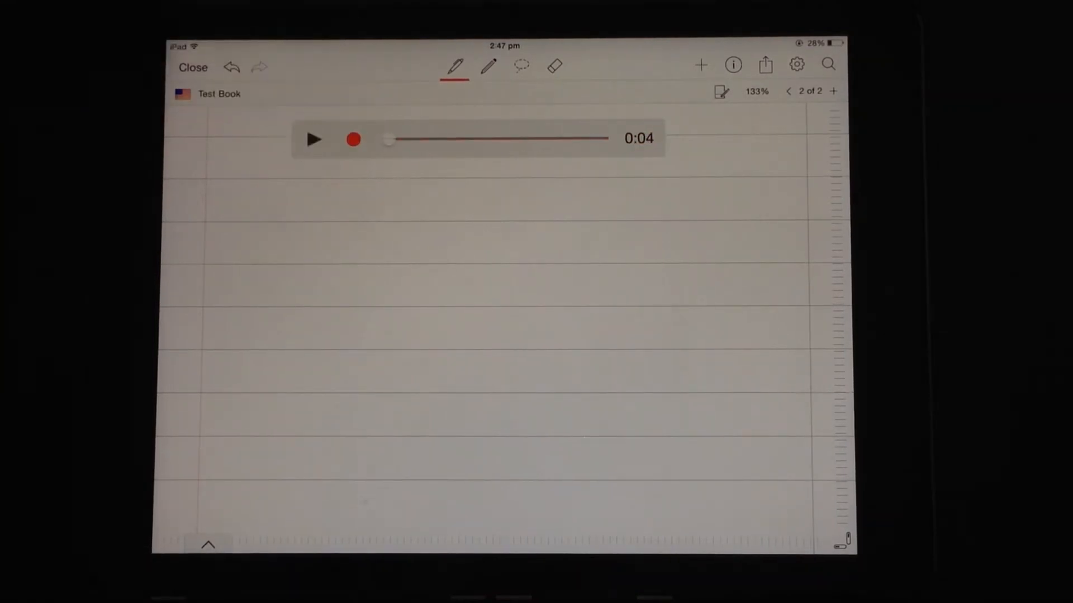
{"action": "left_click", "coordinate": [352, 139]}
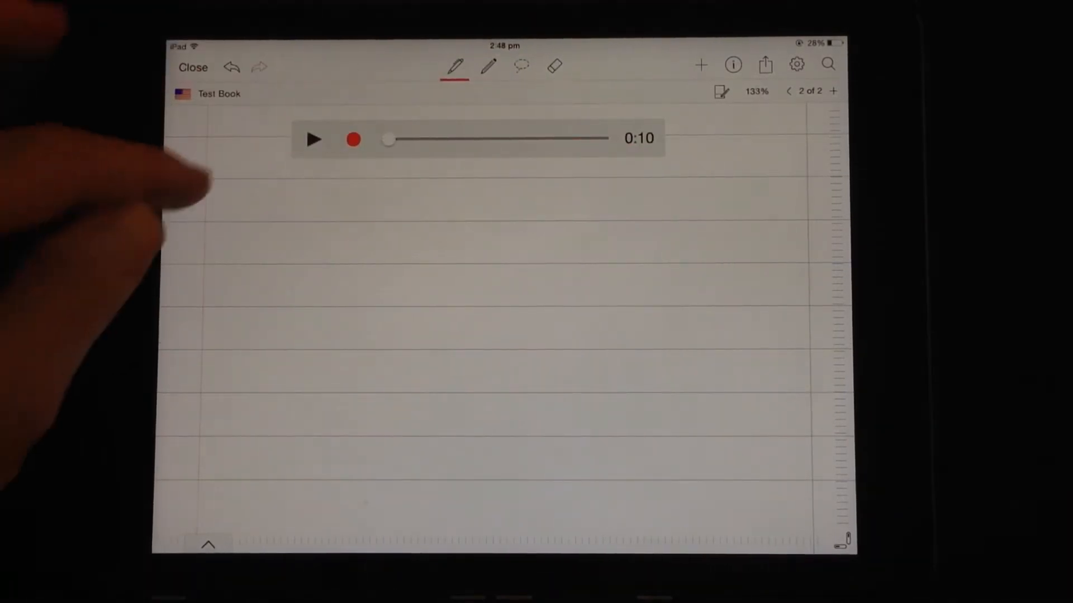
{"action": "left_click", "coordinate": [312, 139]}
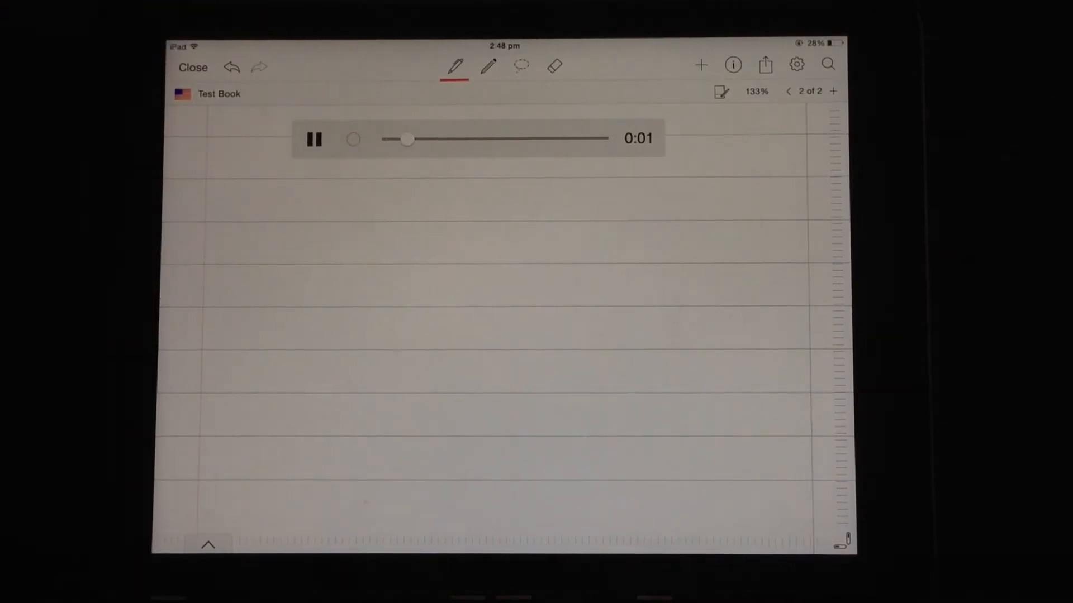
{"action": "left_click", "coordinate": [313, 139]}
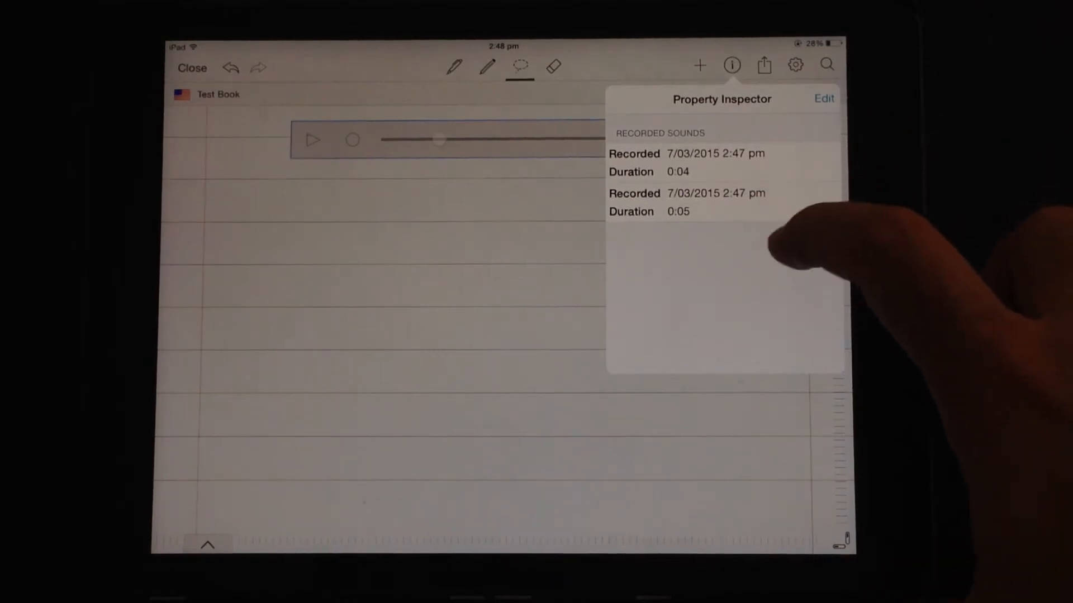
Delete the 4-second recording from the sound list, keeping only the 5-second clip
{"action": "left_click", "coordinate": [824, 99]}
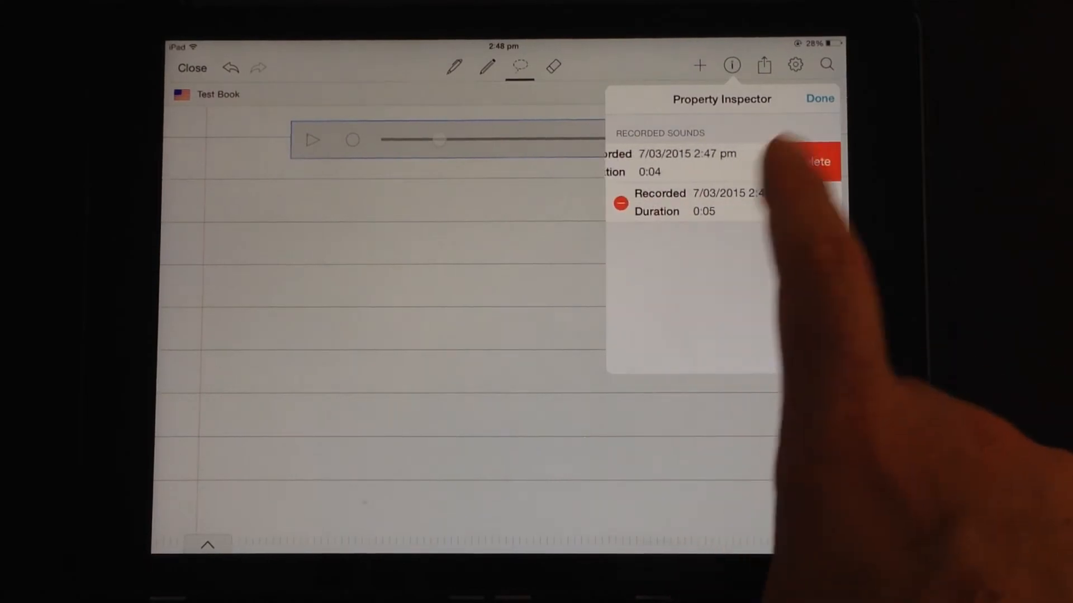
{"action": "left_click", "coordinate": [815, 161]}
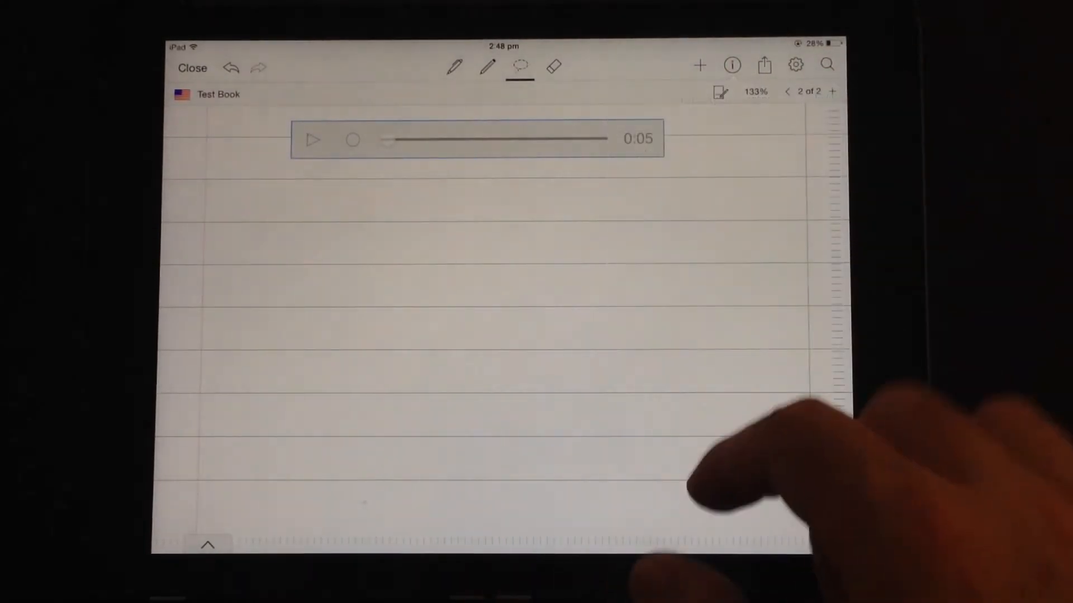
{"action": "left_click", "coordinate": [475, 139]}
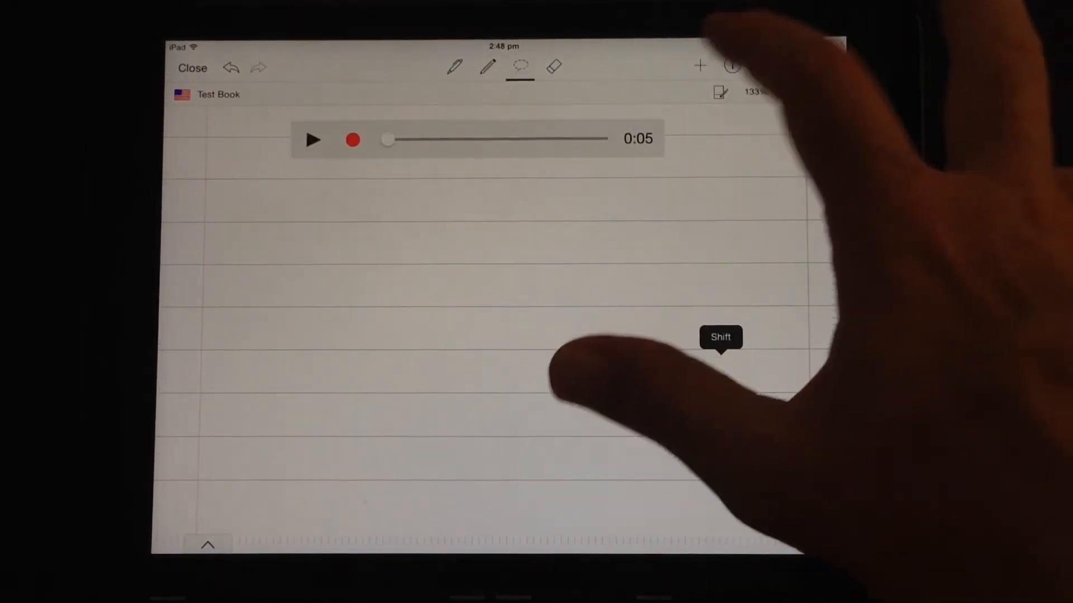
Insert a new equation 1+2=3 as a typeset formula above the sound clip, then review it
{"action": "left_click", "coordinate": [699, 65]}
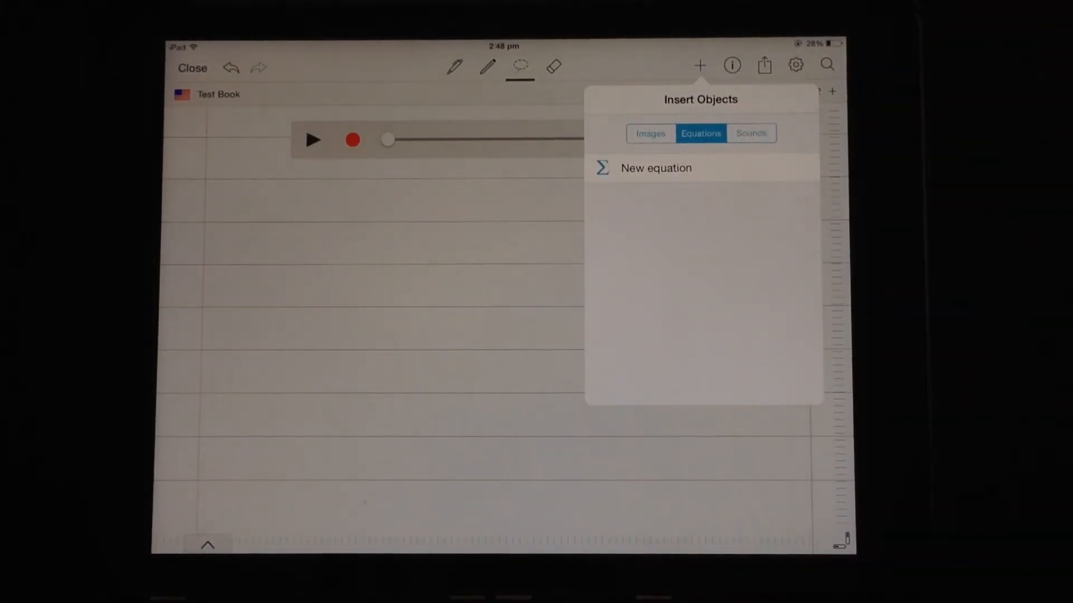
{"action": "left_click", "coordinate": [655, 167]}
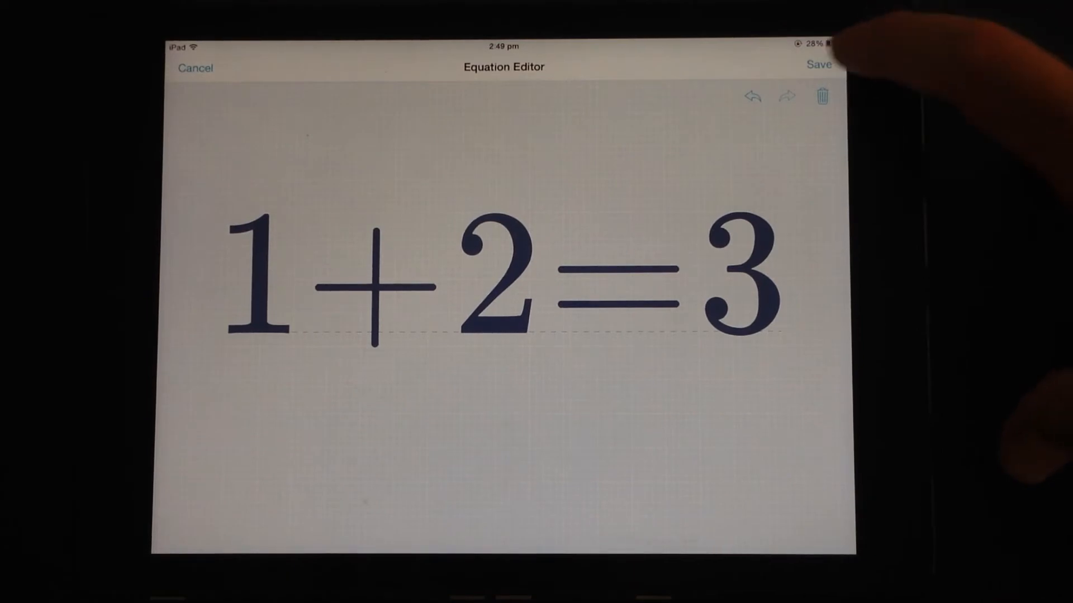
{"action": "left_click", "coordinate": [818, 66]}
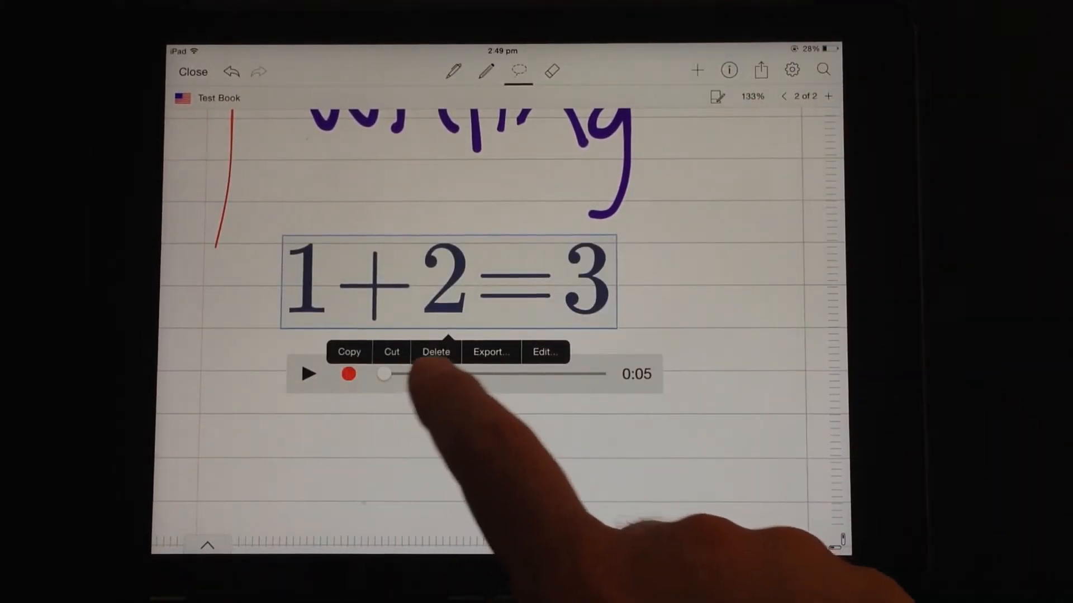
{"action": "left_click", "coordinate": [544, 352]}
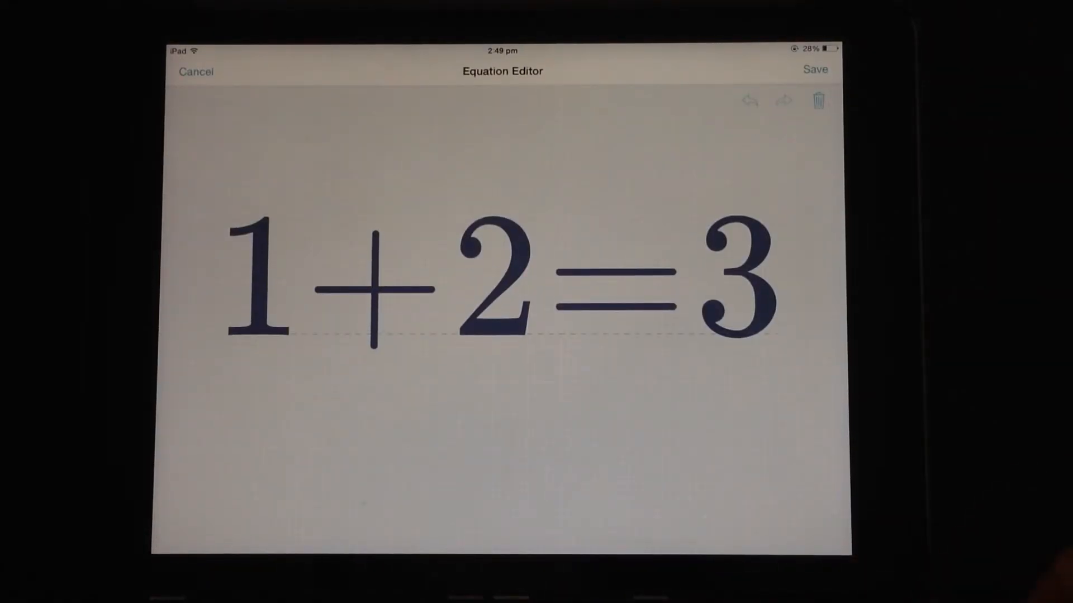
{"action": "left_click", "coordinate": [815, 69]}
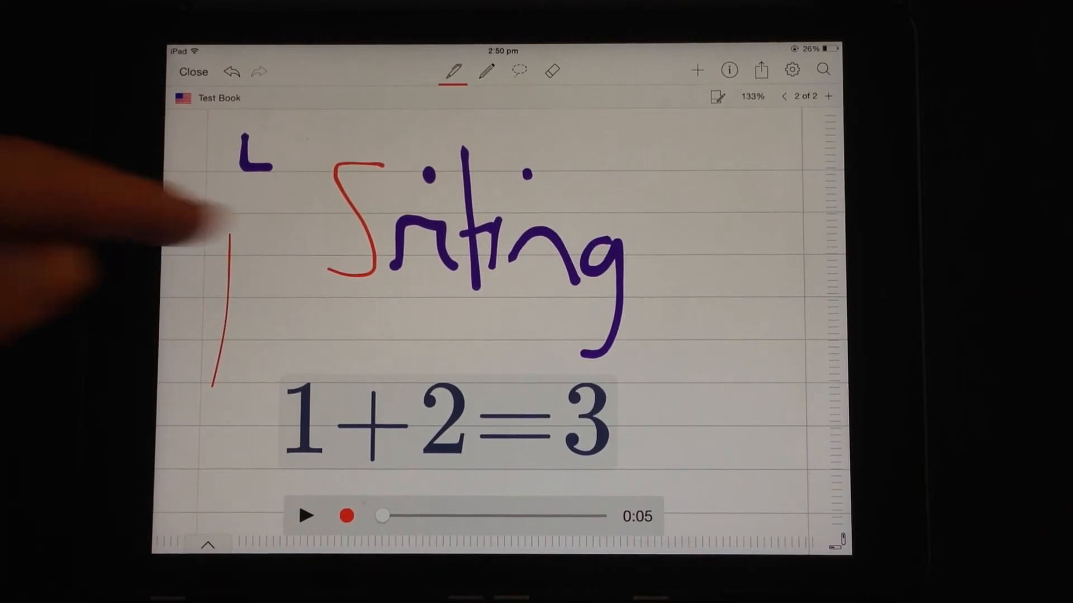
{"action": "mouse_move", "coordinate": [103, 239]}
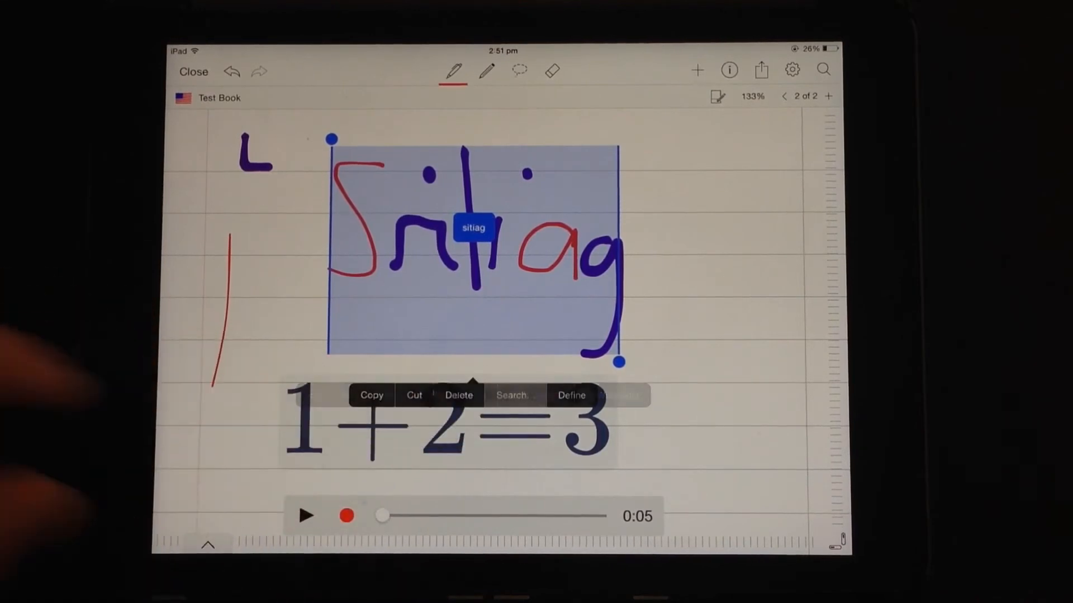
Select the red-marked handwritten word to check its recognition, now read as sitiag
{"action": "left_click", "coordinate": [512, 394]}
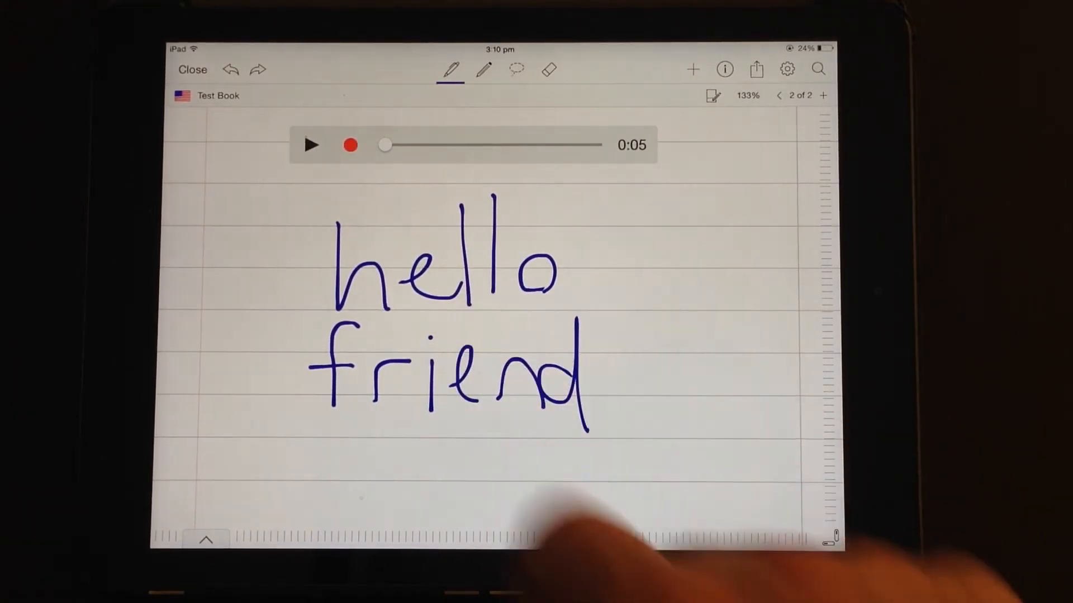
{"action": "mouse_move", "coordinate": [684, 342]}
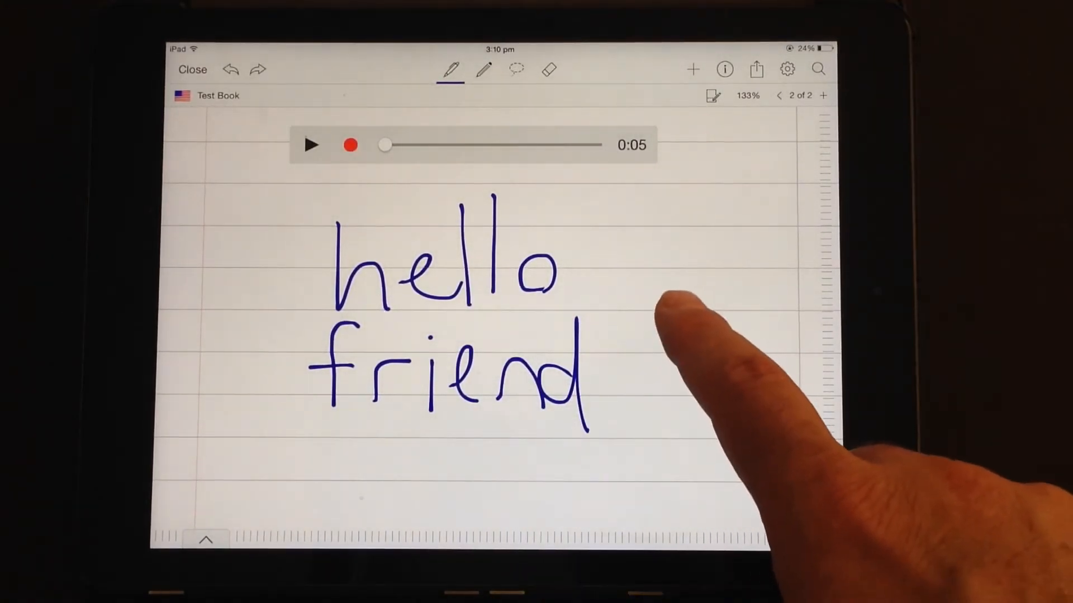
{"action": "mouse_move", "coordinate": [684, 342]}
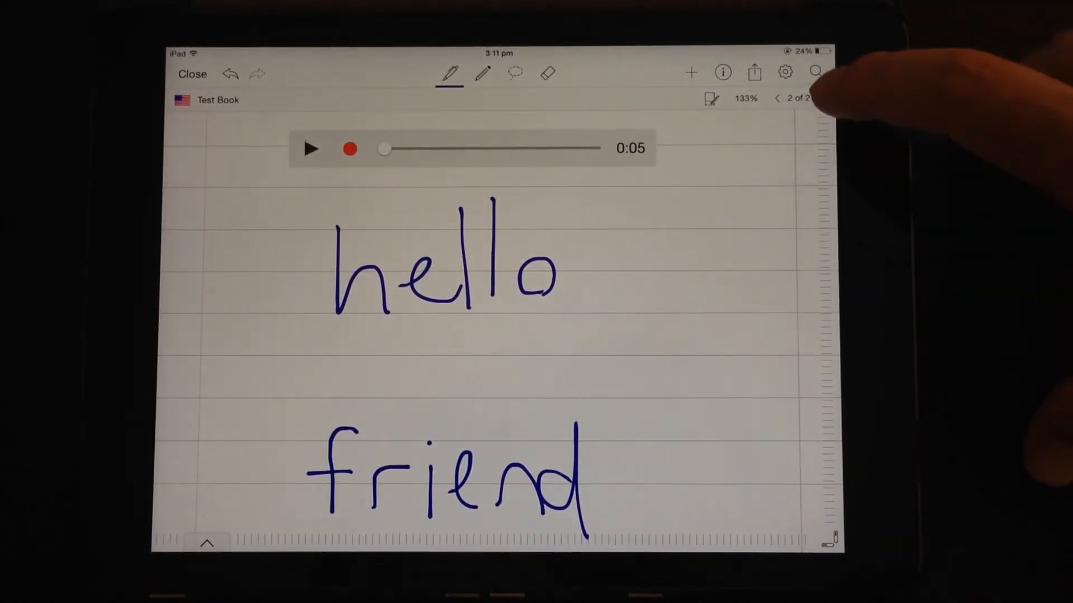
Review the installed handwriting languages and the user dictionary in application settings
{"action": "left_click", "coordinate": [784, 71]}
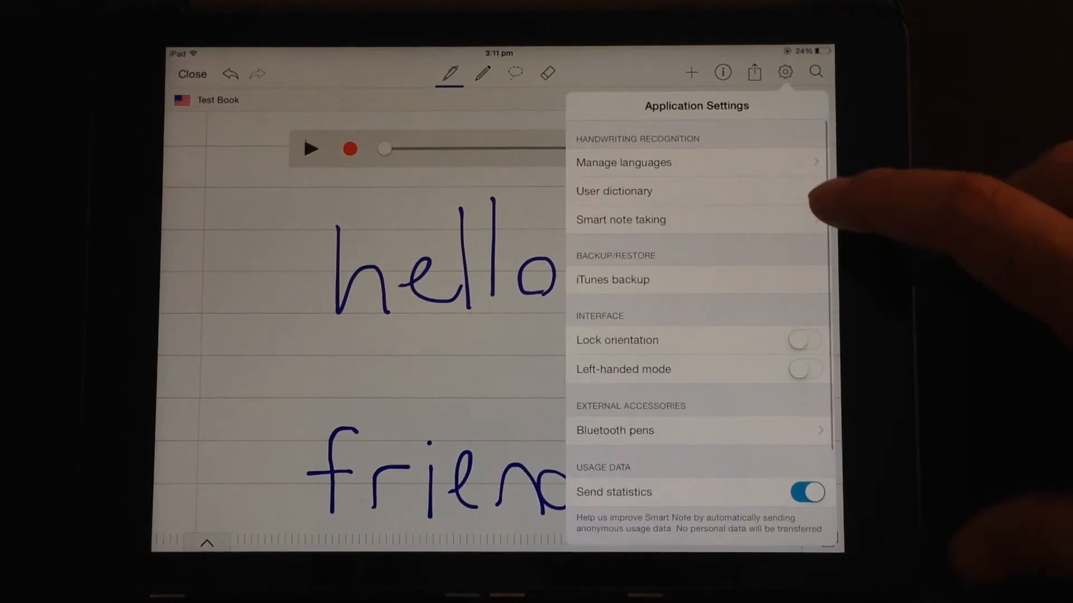
{"action": "left_click", "coordinate": [623, 162]}
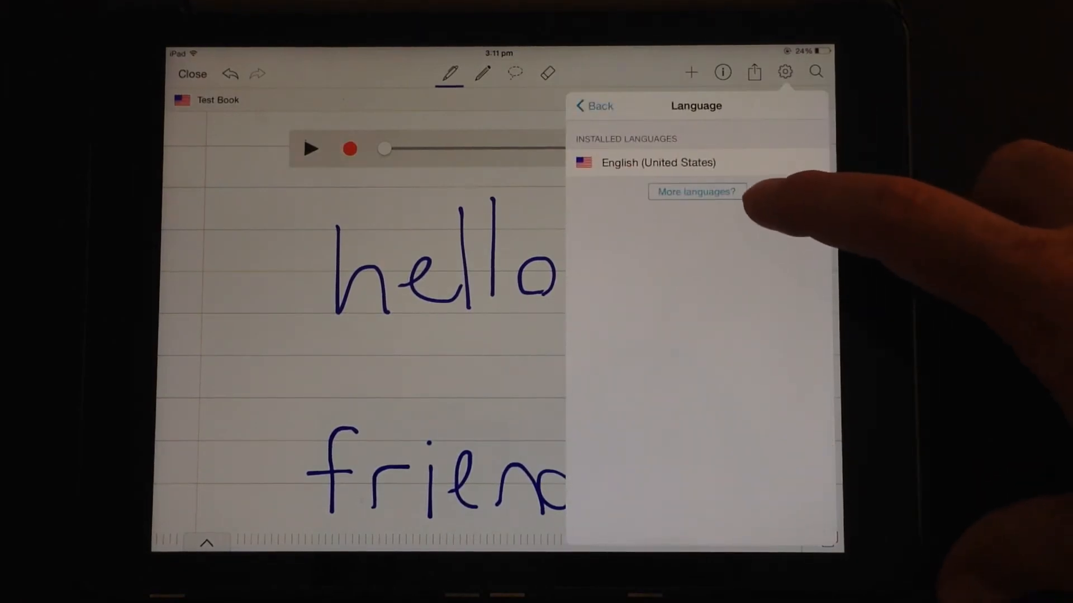
{"action": "left_click", "coordinate": [594, 105]}
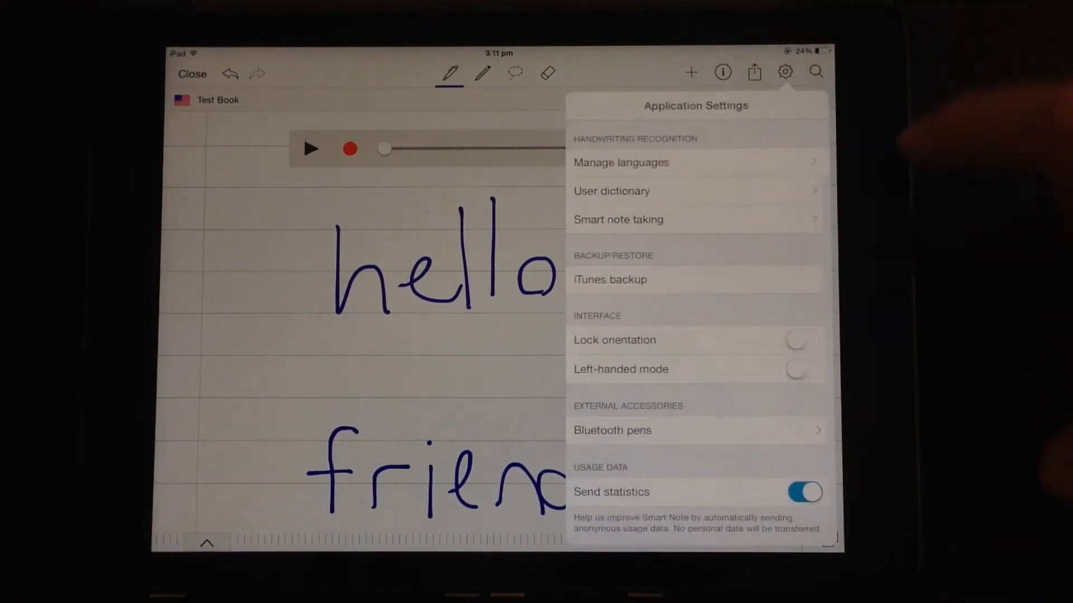
{"action": "left_click", "coordinate": [611, 191]}
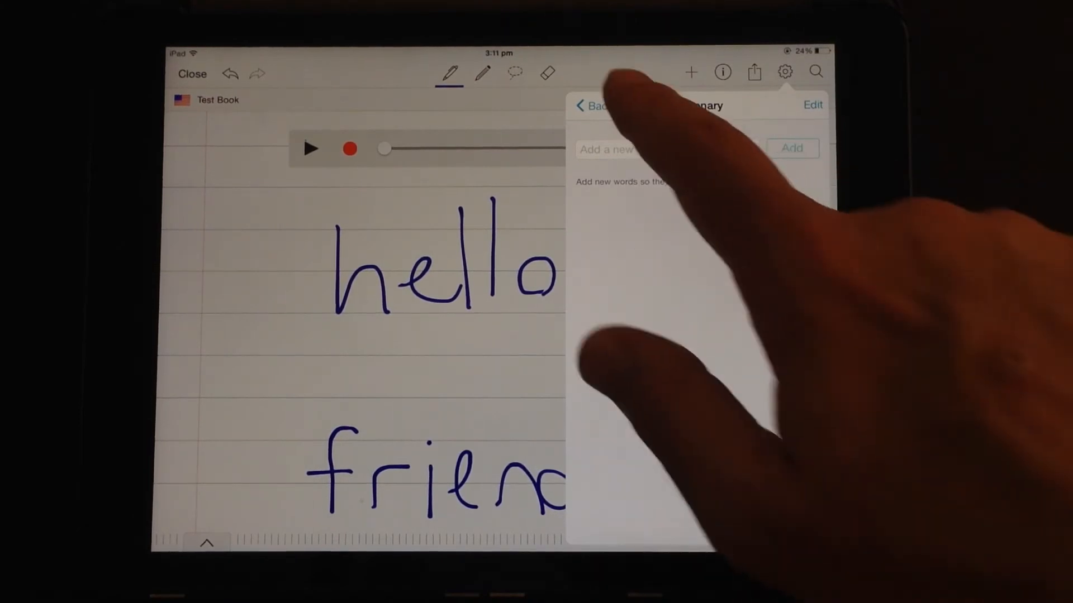
{"action": "left_click", "coordinate": [584, 105]}
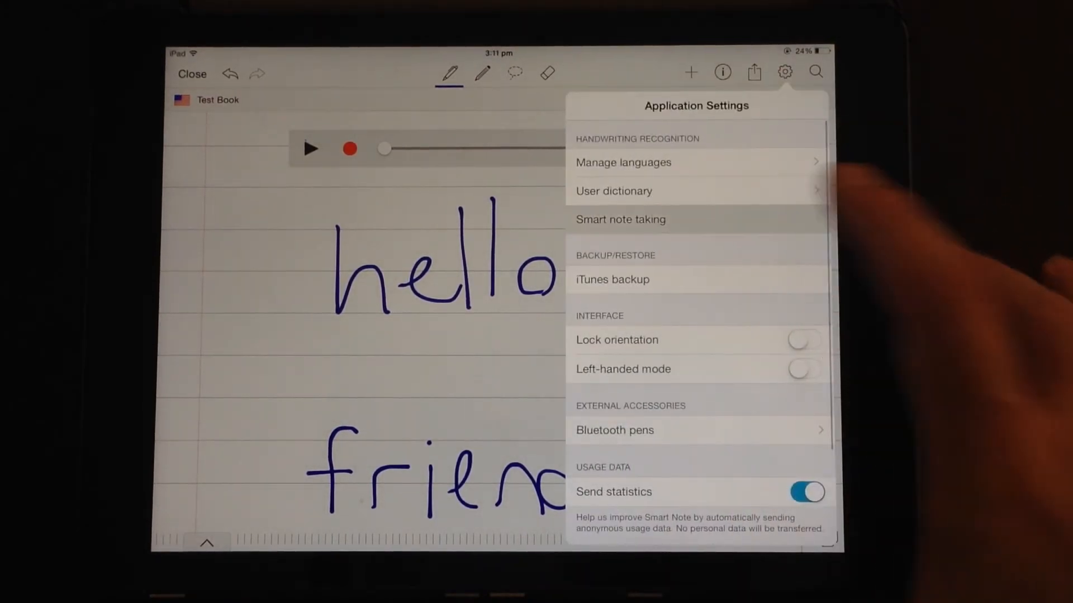
Check gesture recognition and feedback toggles, then close settings back to the hello friend page
{"action": "left_click", "coordinate": [620, 221]}
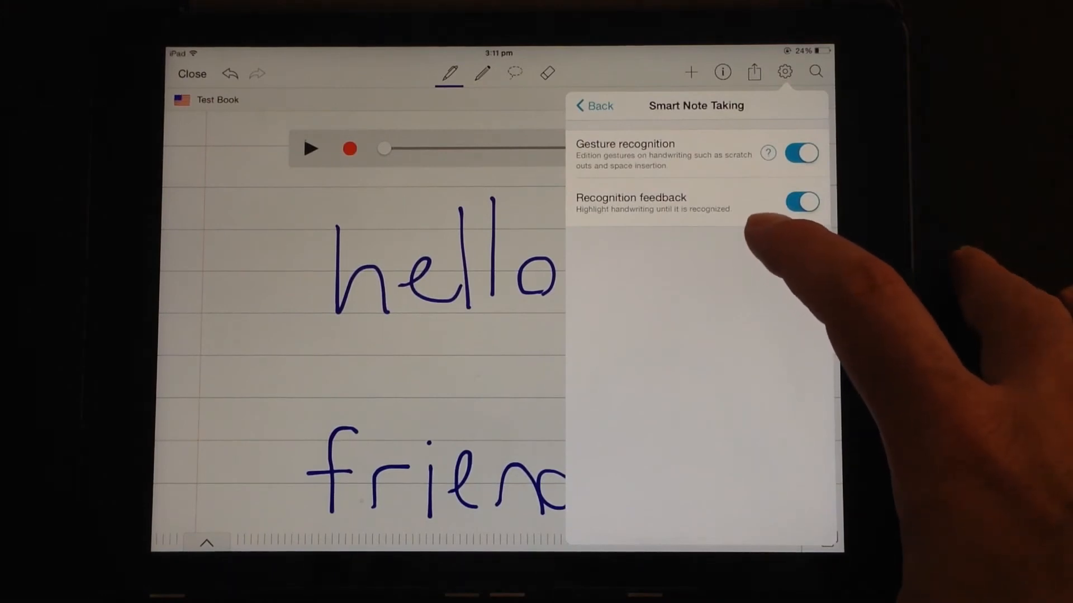
{"action": "mouse_move", "coordinate": [787, 260]}
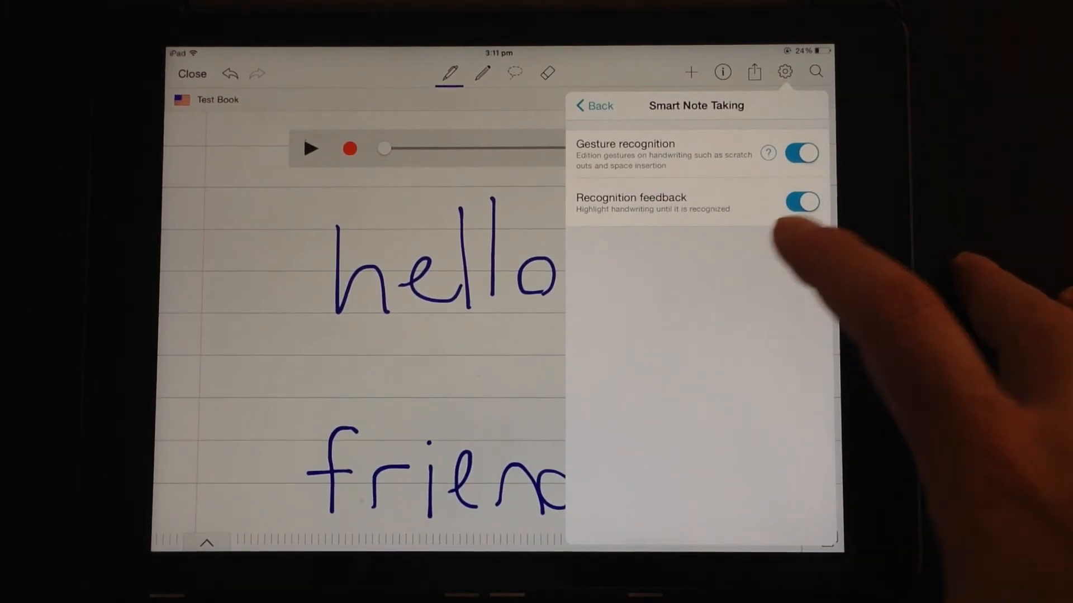
{"action": "left_click", "coordinate": [593, 105]}
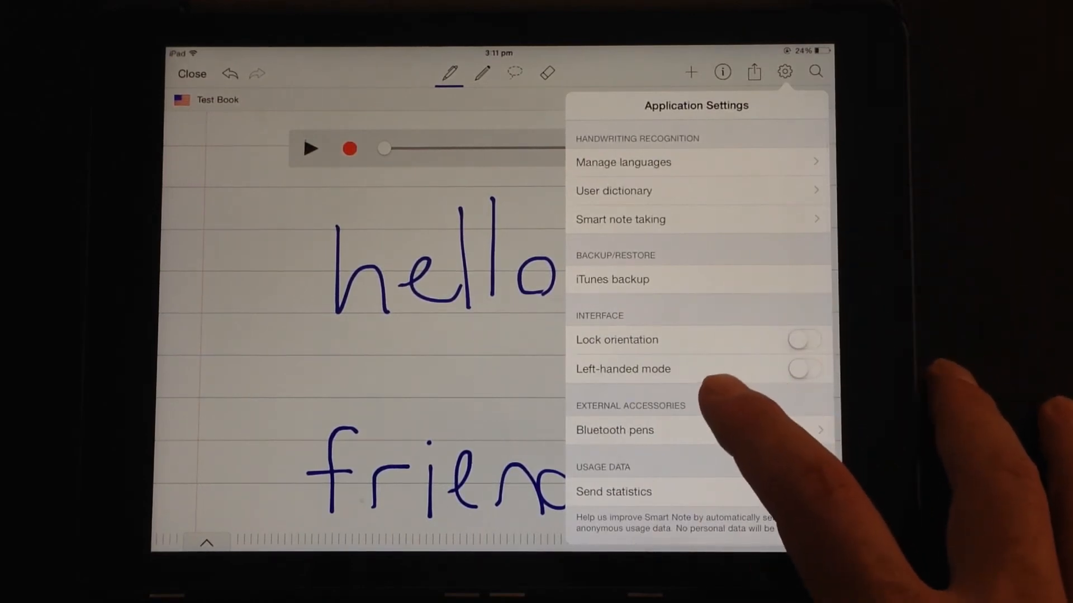
{"action": "left_click", "coordinate": [806, 492]}
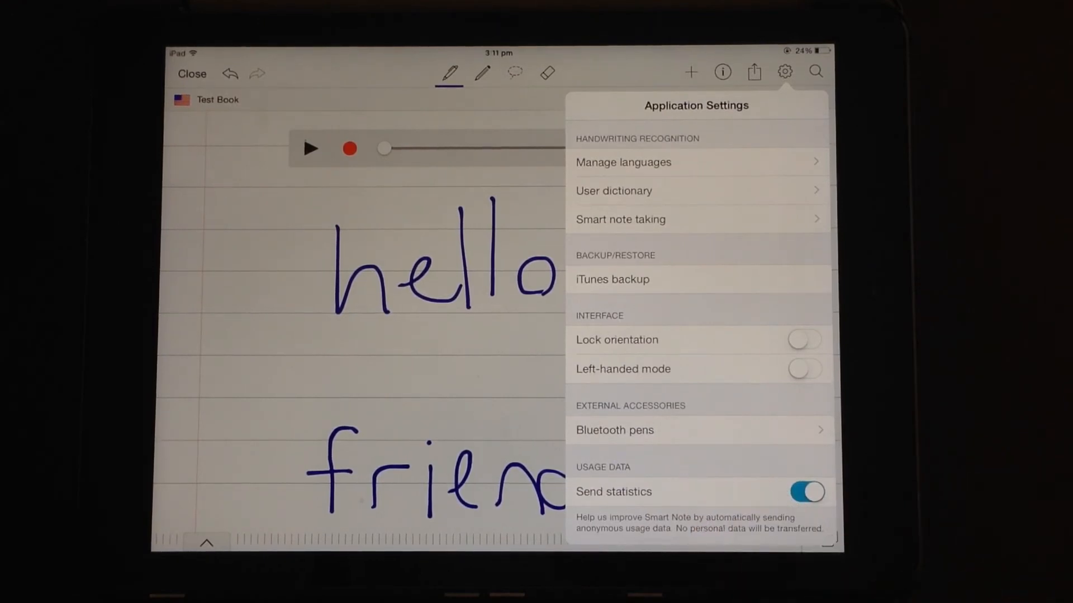
{"action": "scroll", "scroll_direction": "down", "scroll_amount": 3}
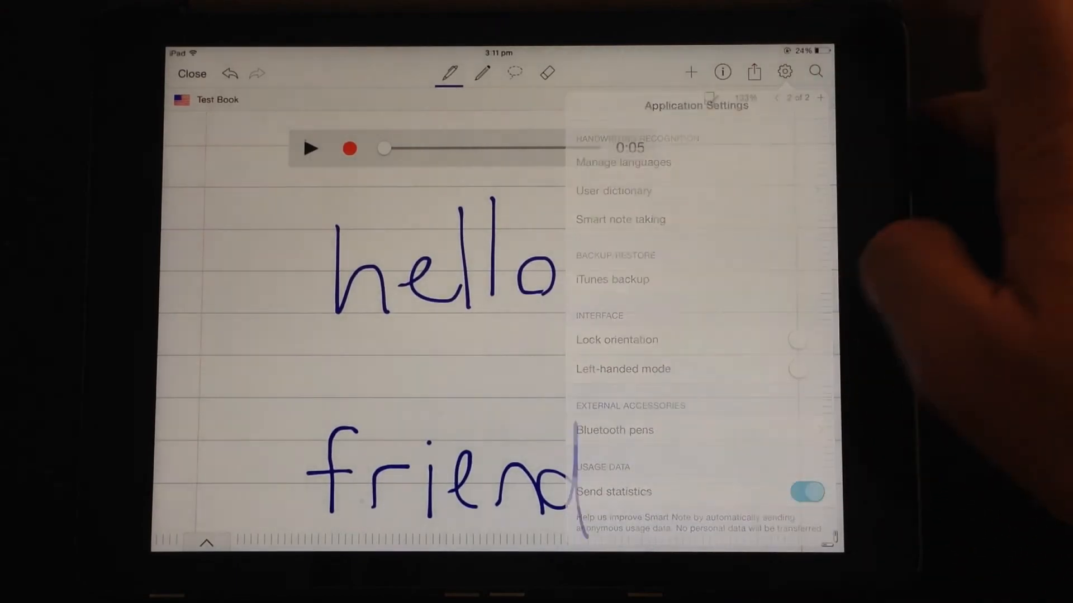
{"action": "left_click", "coordinate": [753, 72]}
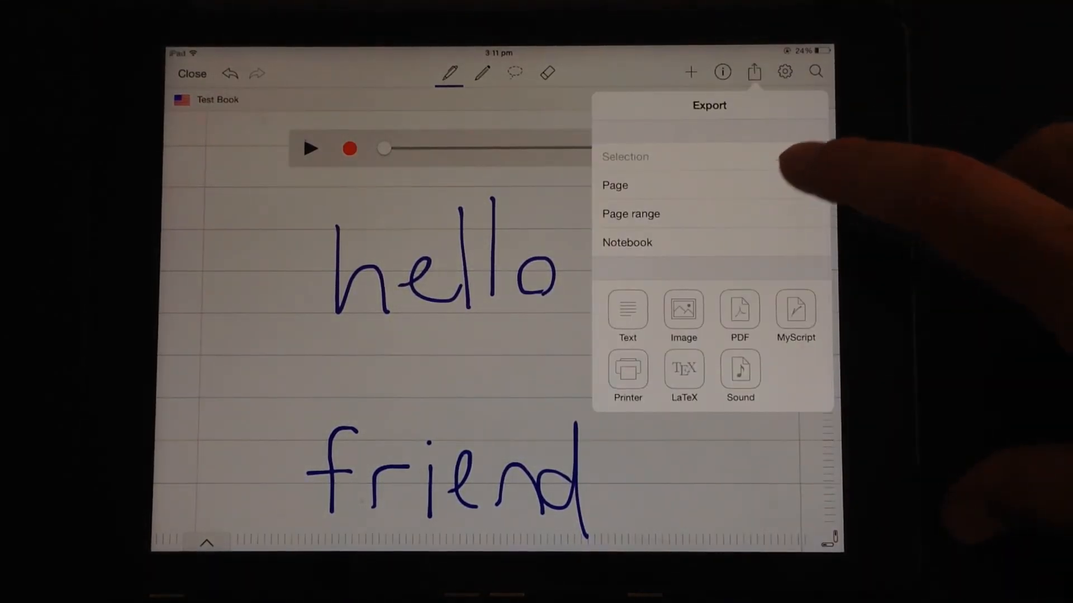
{"action": "left_click", "coordinate": [615, 185]}
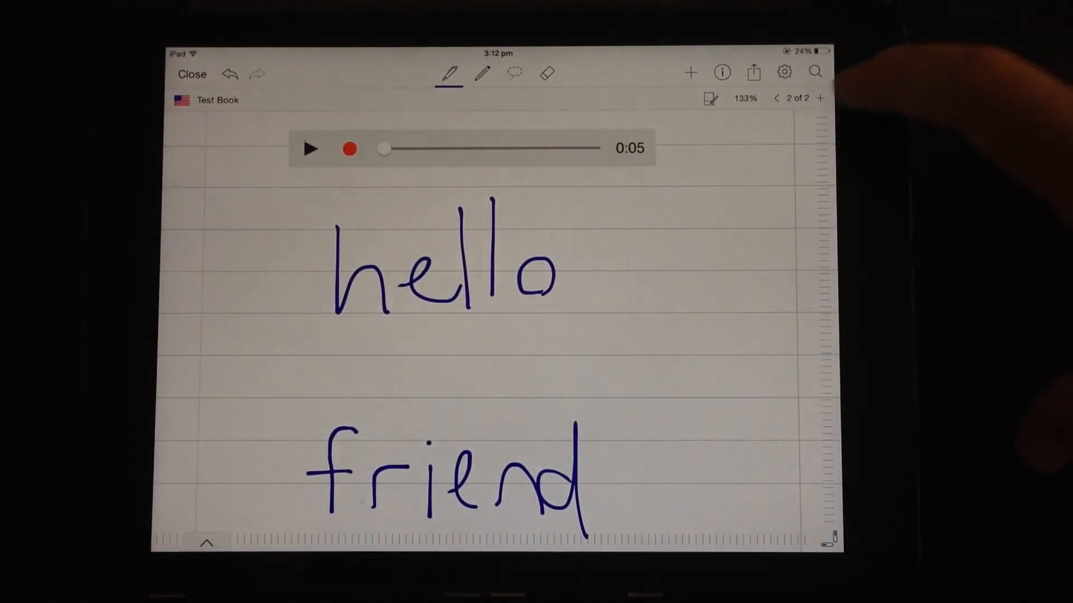
Search all notebooks for handwritten 'friend' and show Page 2 with 'friend' highlighted
{"action": "left_click", "coordinate": [815, 72]}
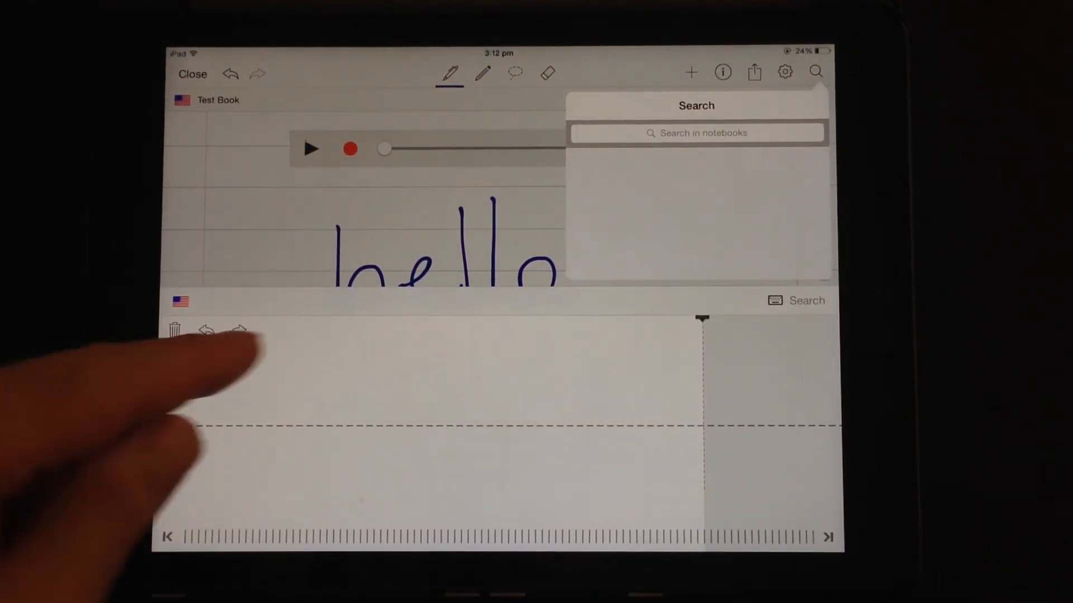
{"action": "type", "text": "frlen"}
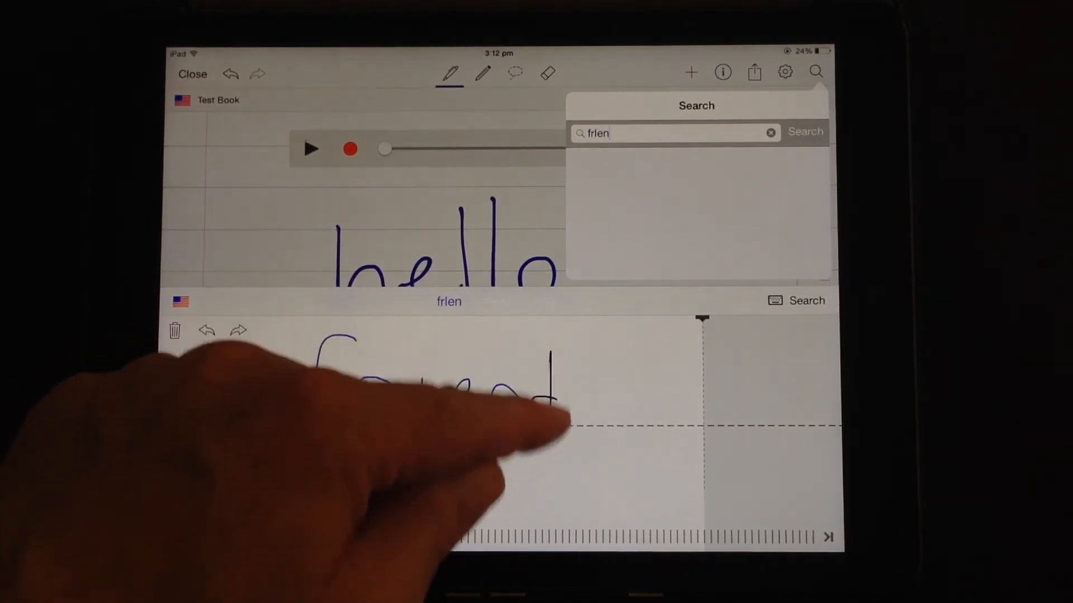
{"action": "left_click", "coordinate": [805, 132]}
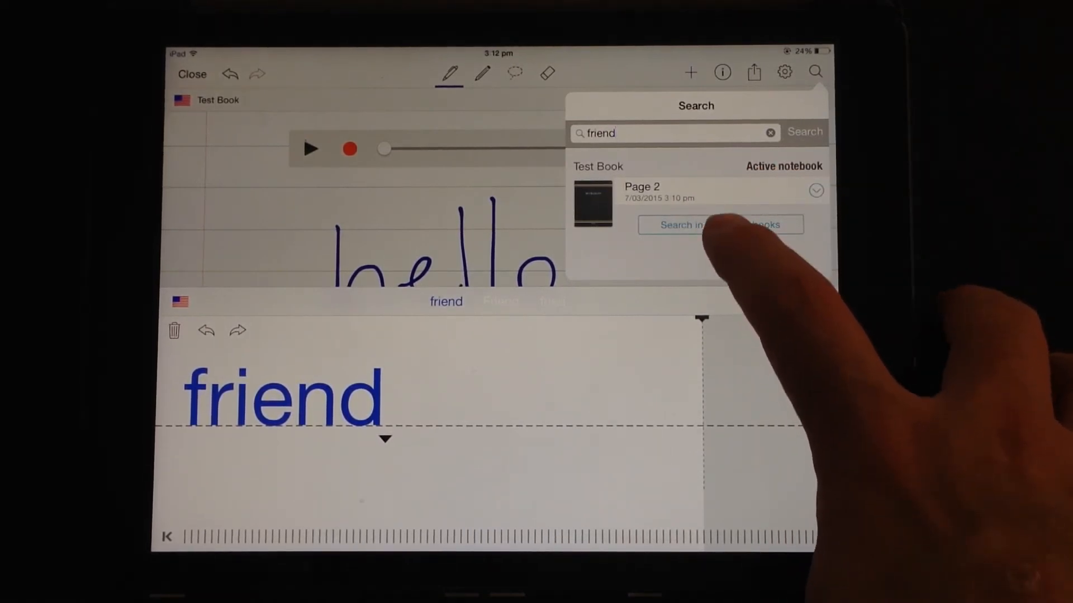
{"action": "left_click", "coordinate": [720, 224]}
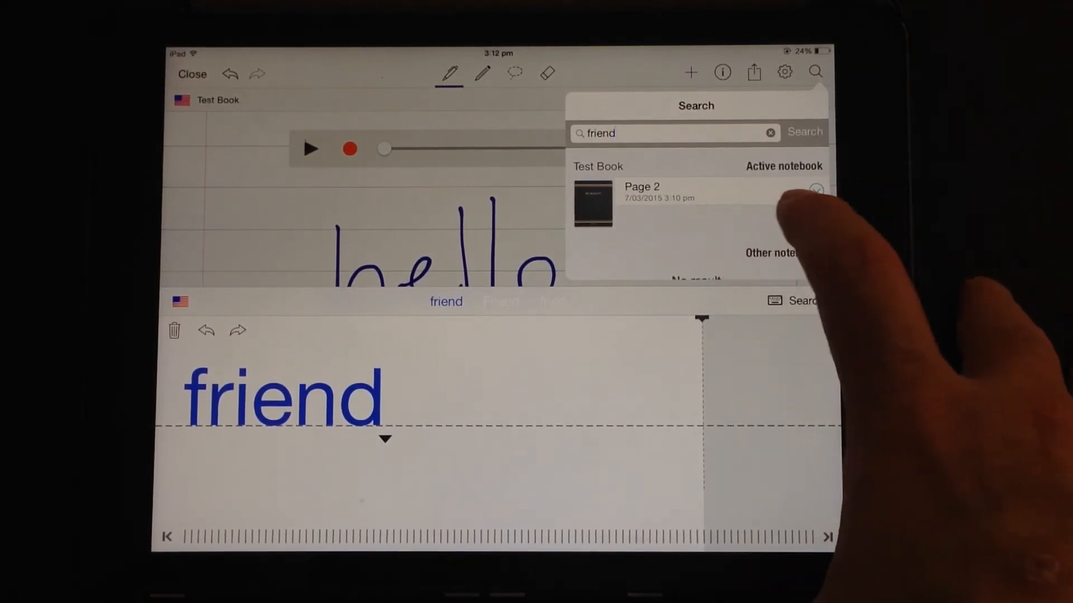
{"action": "left_click", "coordinate": [816, 190]}
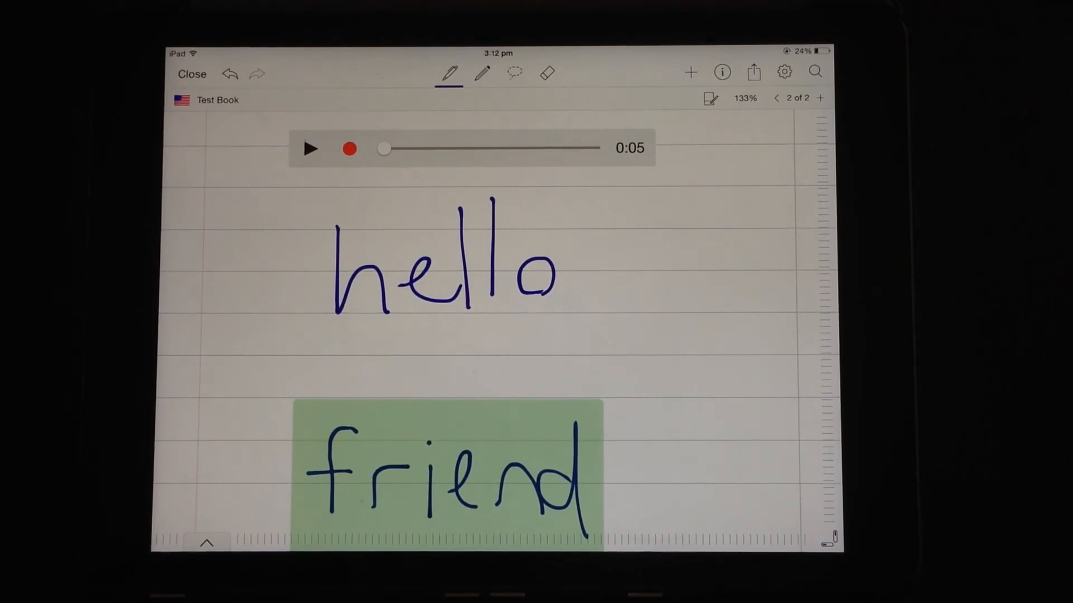
{"action": "left_click", "coordinate": [753, 72]}
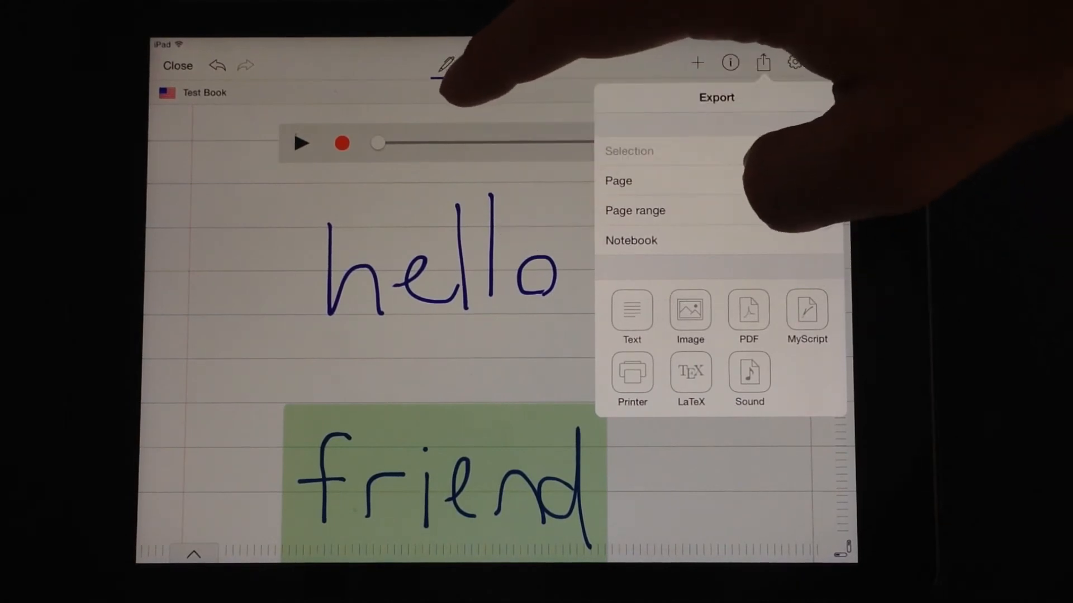
{"action": "left_click", "coordinate": [617, 181]}
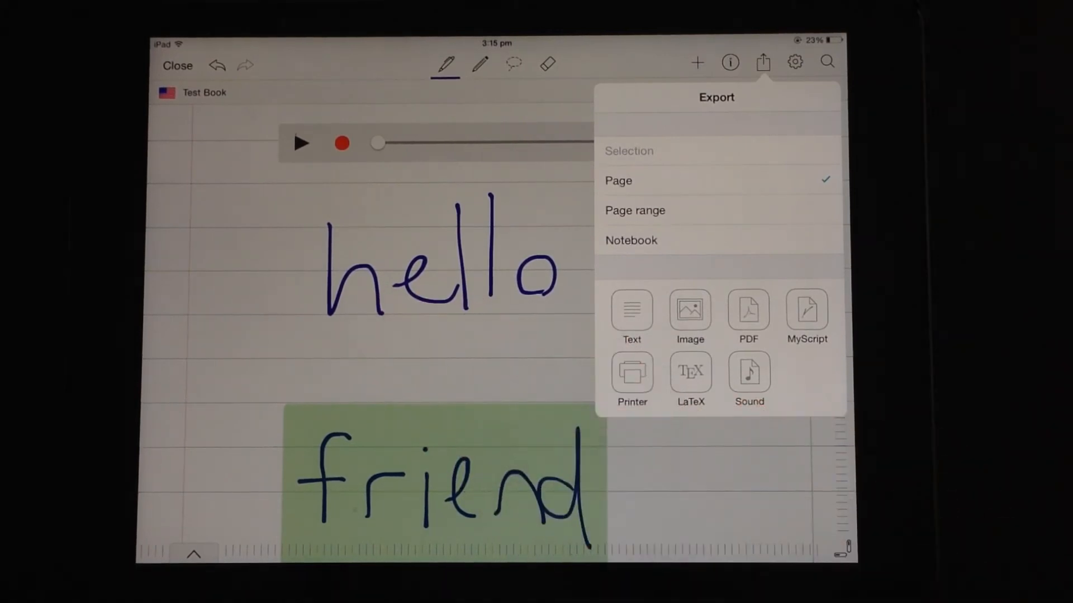
{"action": "mouse_move", "coordinate": [739, 492]}
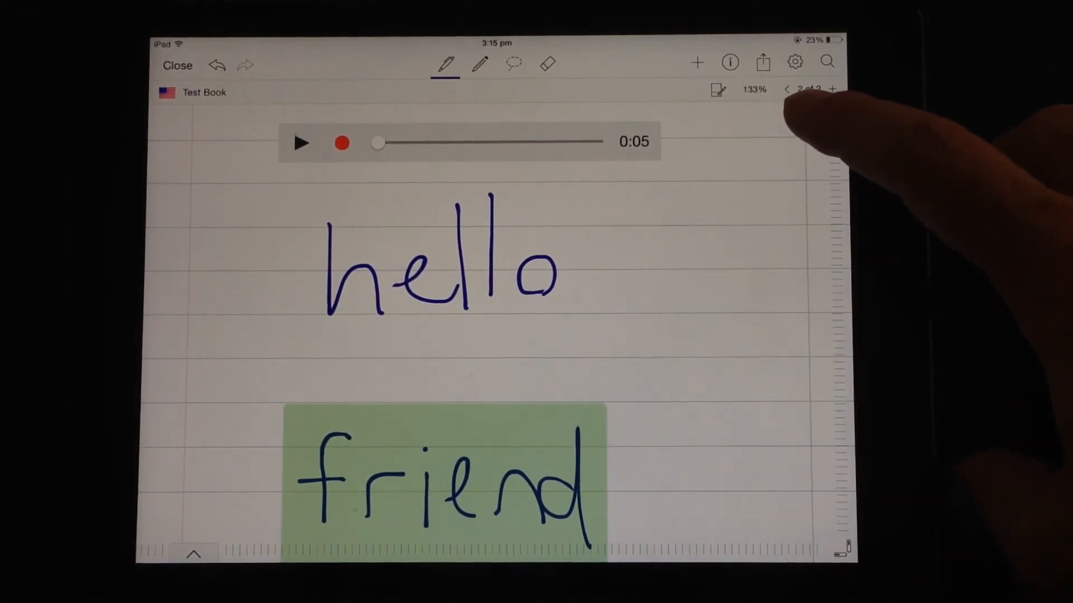
Reorder pages so 'hello friend' comes before the photo page and delete the blank page
{"action": "left_click", "coordinate": [806, 90]}
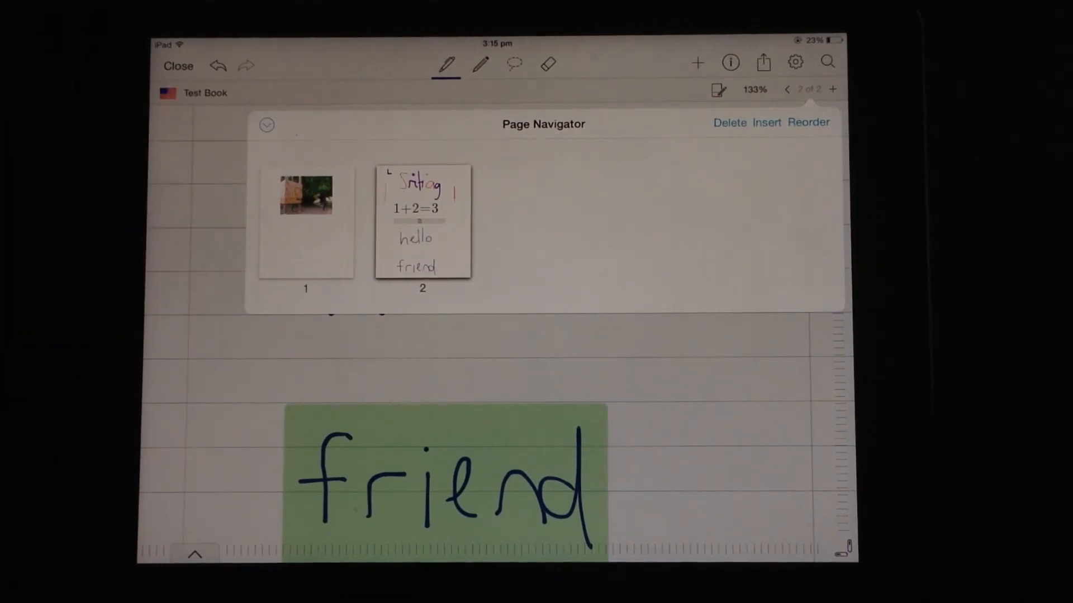
{"action": "left_click", "coordinate": [305, 222]}
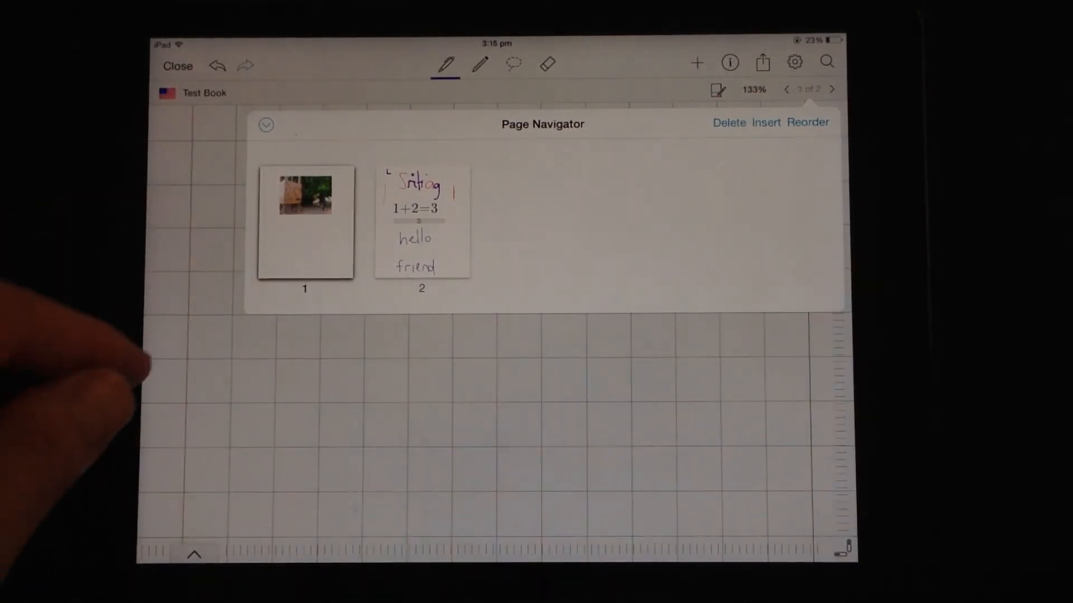
{"action": "left_click", "coordinate": [421, 223]}
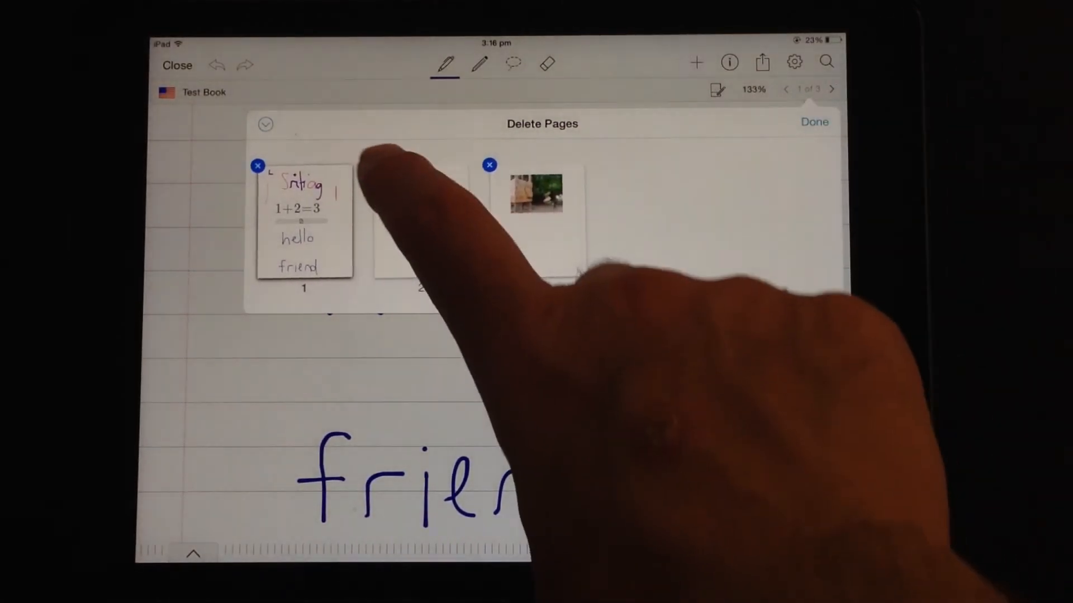
{"action": "left_click", "coordinate": [491, 164]}
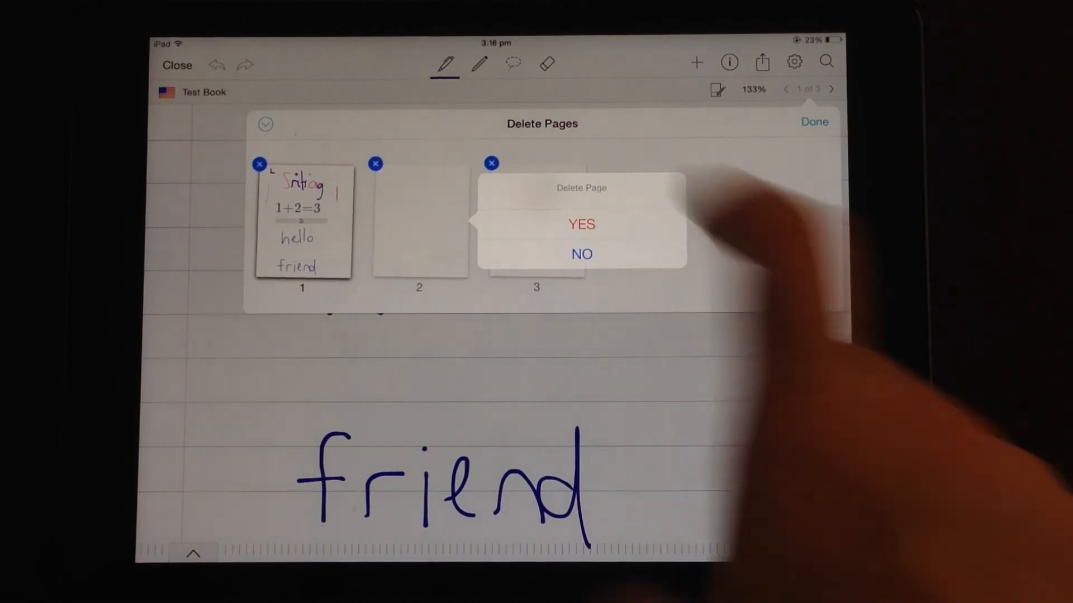
{"action": "left_click", "coordinate": [581, 224]}
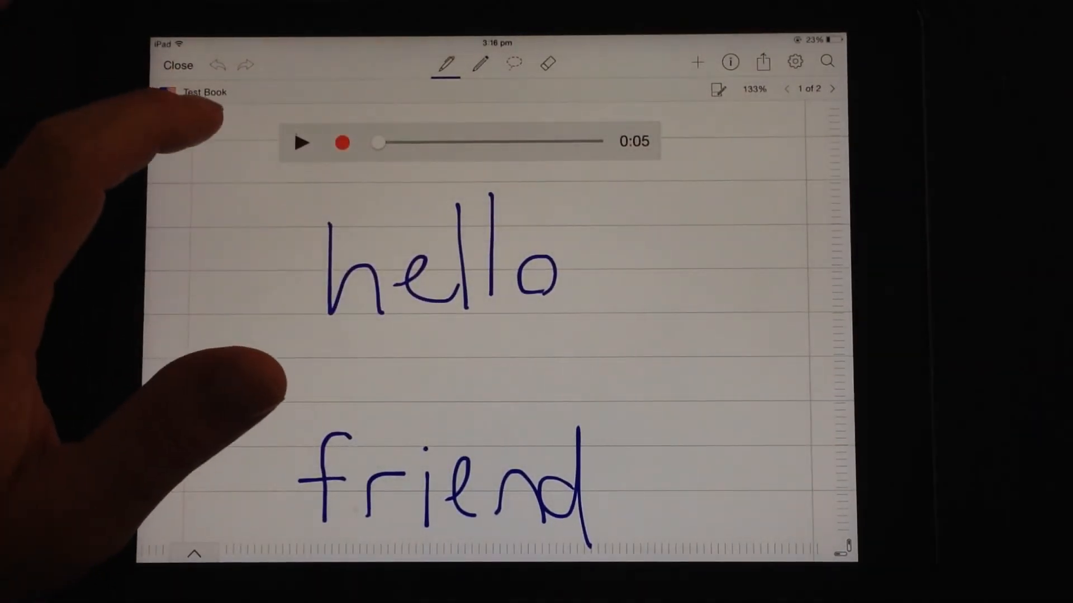
Rename the notebook from Test Book to Test Note by handwriting 'Note'
{"action": "left_click", "coordinate": [204, 92]}
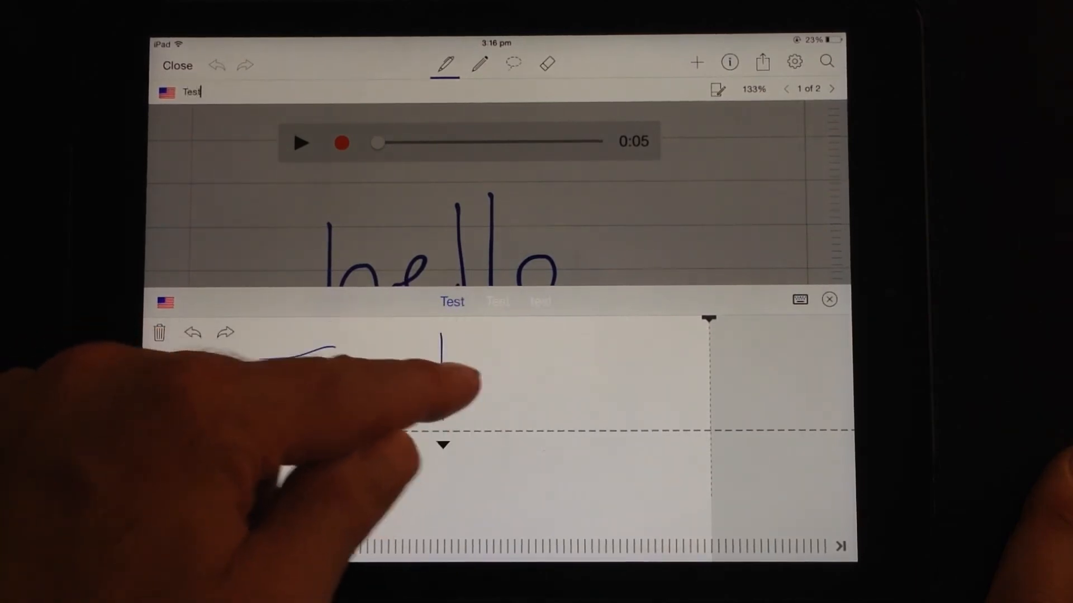
{"action": "type", "text": "No"}
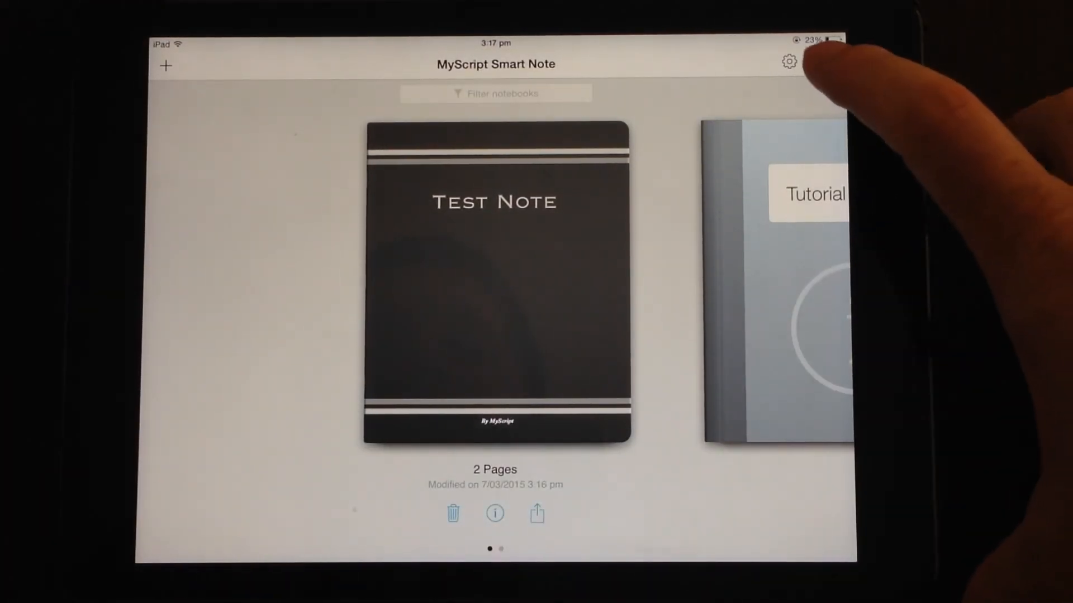
Start deleting the Test Note notebook from the library, then cancel
{"action": "left_click", "coordinate": [826, 61]}
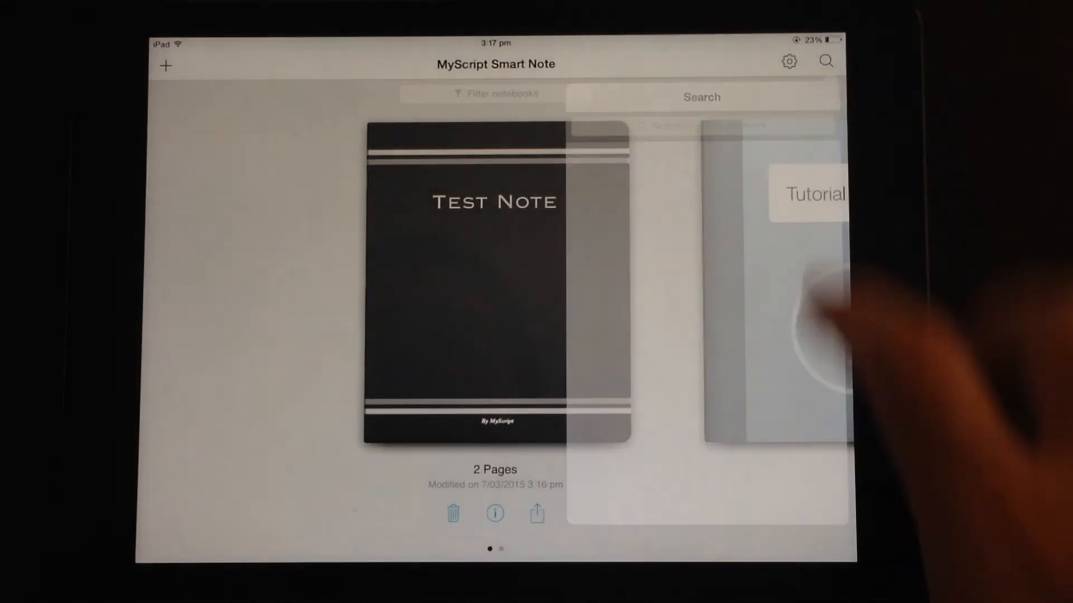
{"action": "left_click", "coordinate": [453, 513]}
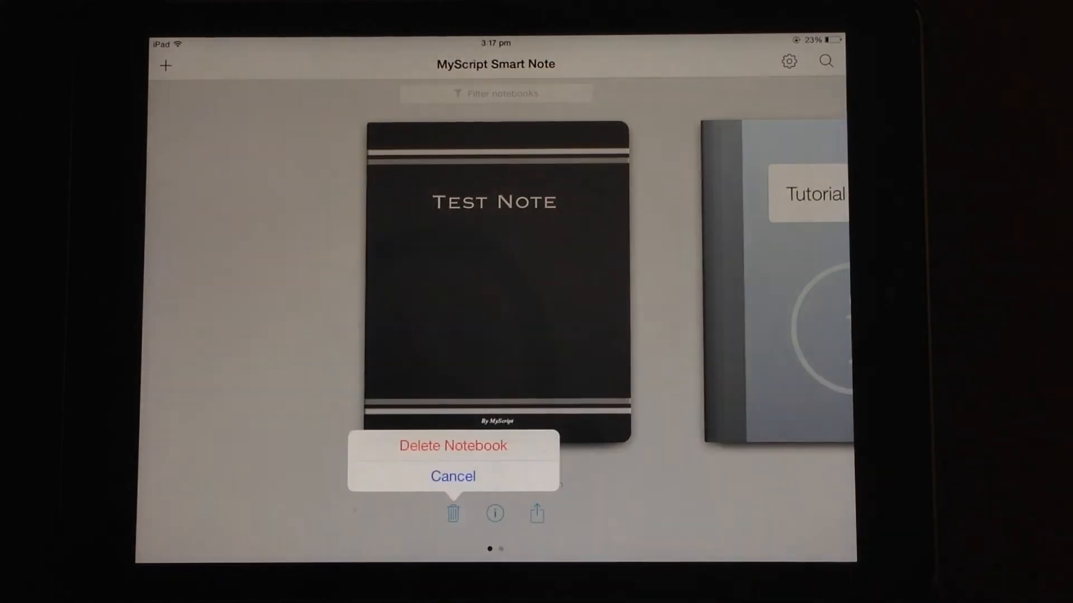
{"action": "left_click", "coordinate": [453, 476]}
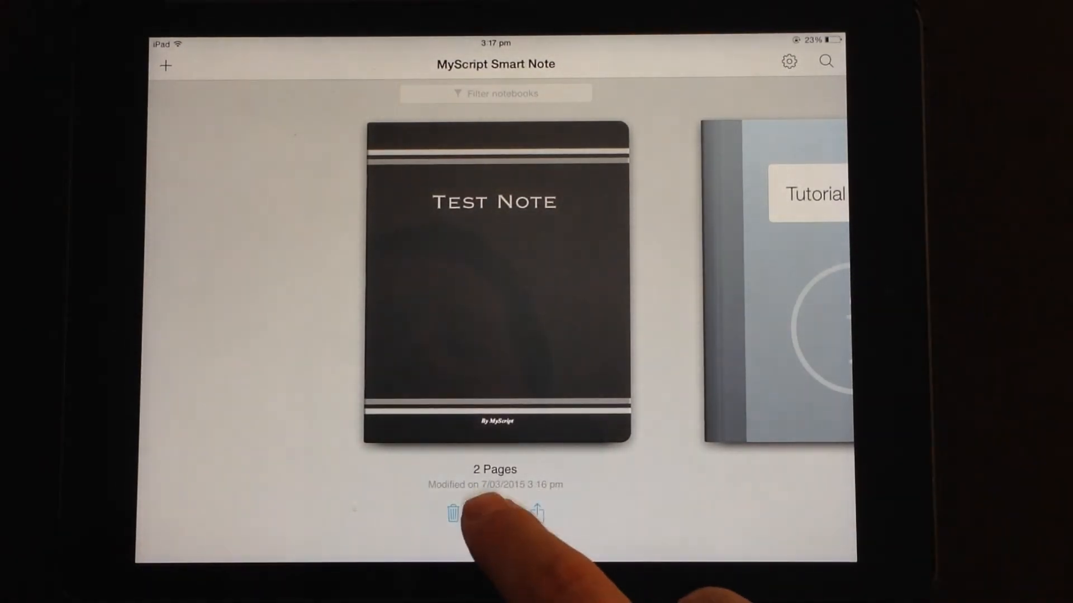
Switch Test Note's cover to the blue striped design via its properties
{"action": "left_click", "coordinate": [494, 513]}
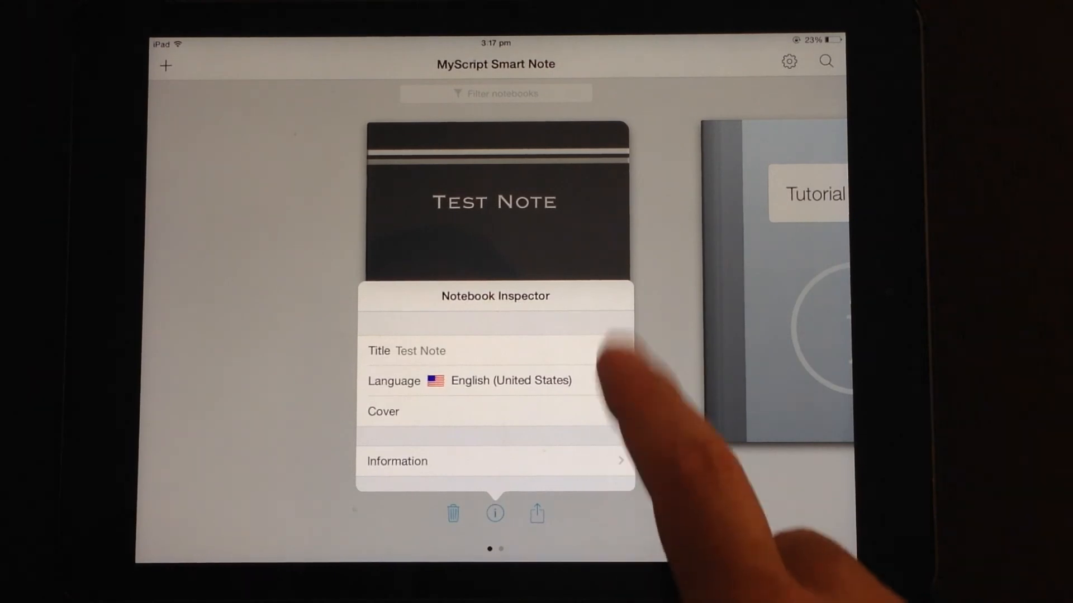
{"action": "left_click", "coordinate": [383, 411]}
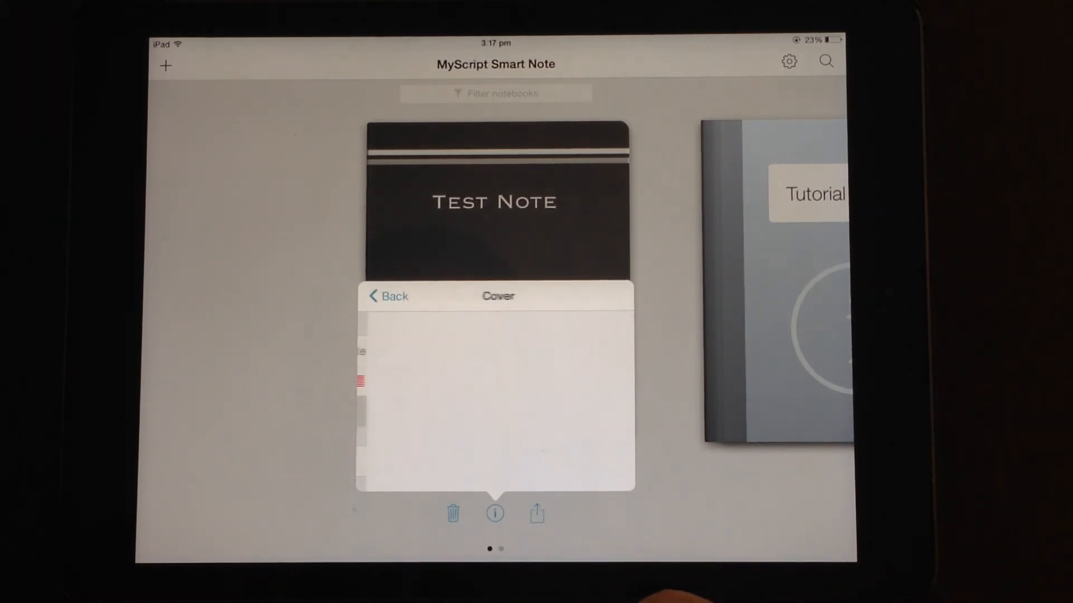
{"action": "left_click", "coordinate": [597, 386]}
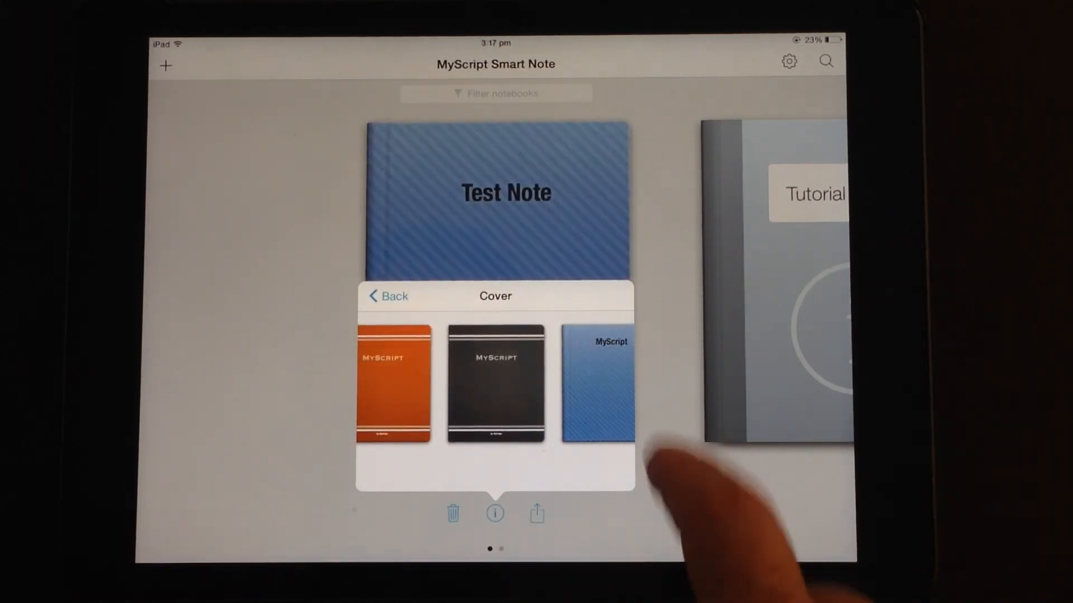
{"action": "left_click", "coordinate": [536, 513]}
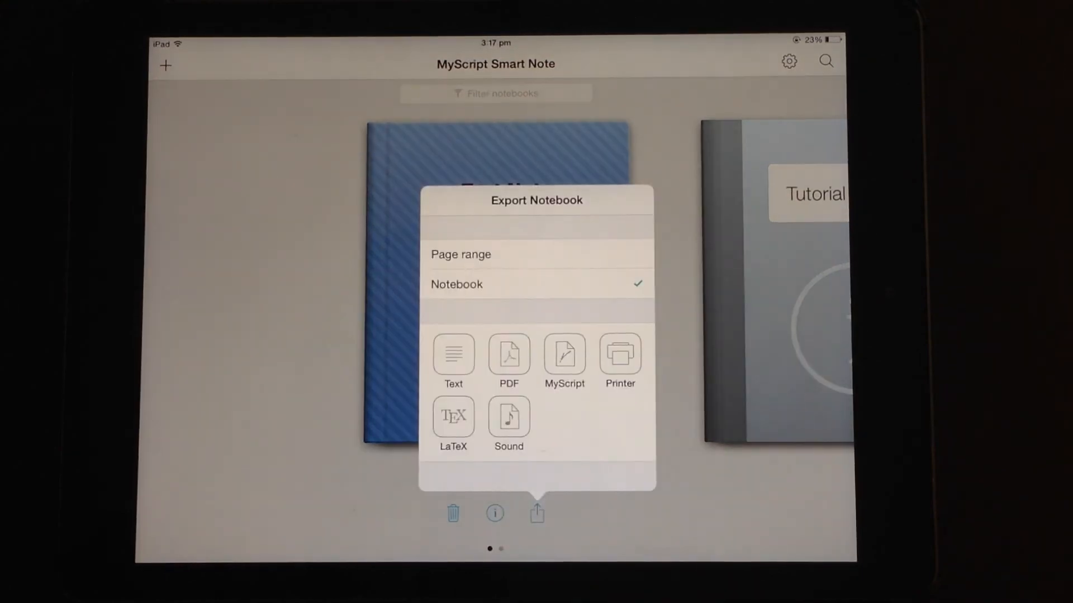